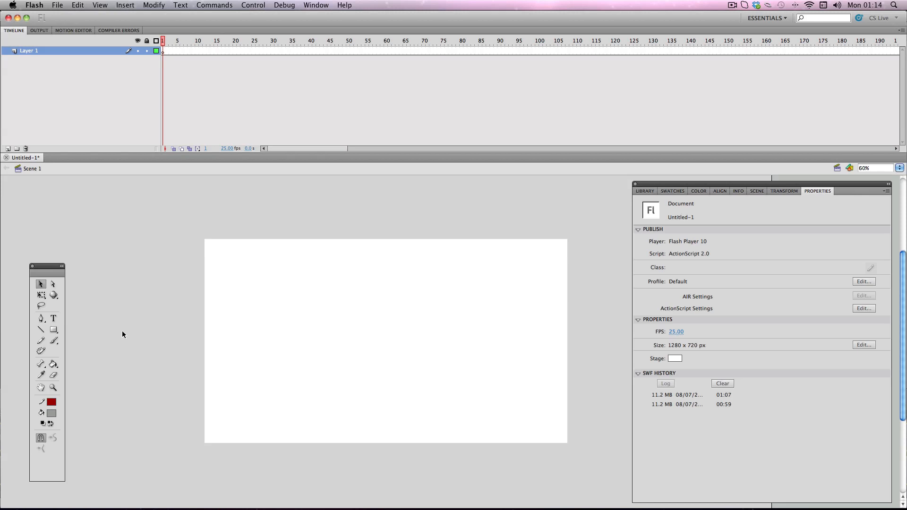
Import GiraffeFinalNick.mov from the Desktop into the library, reaching the video import wizard
click(57, 5)
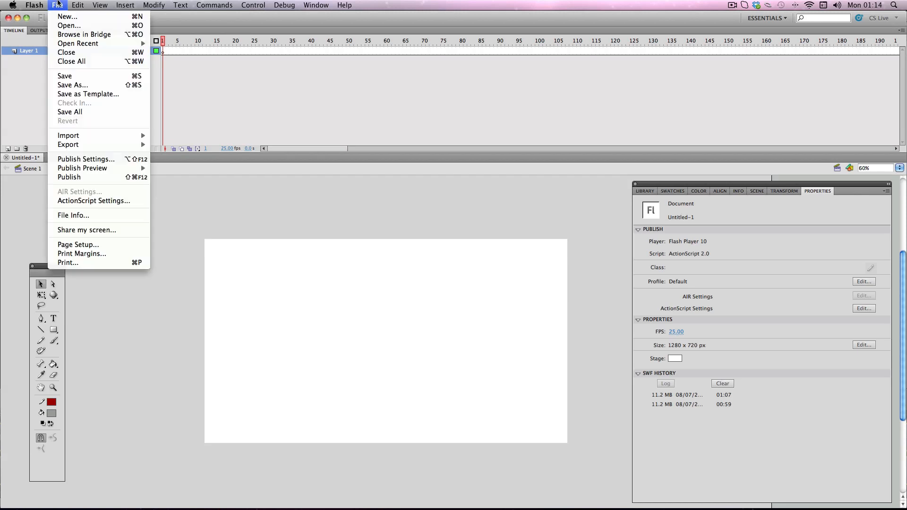
mouse_move(67, 136)
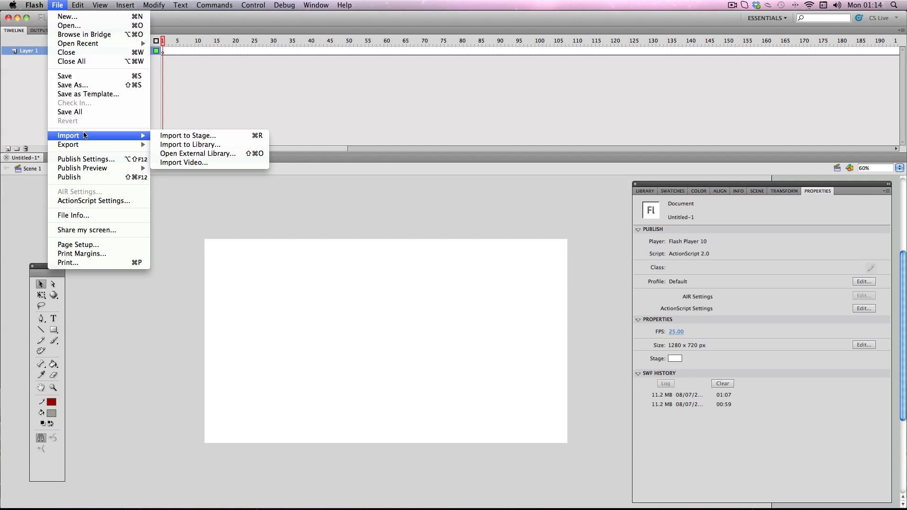
mouse_move(191, 144)
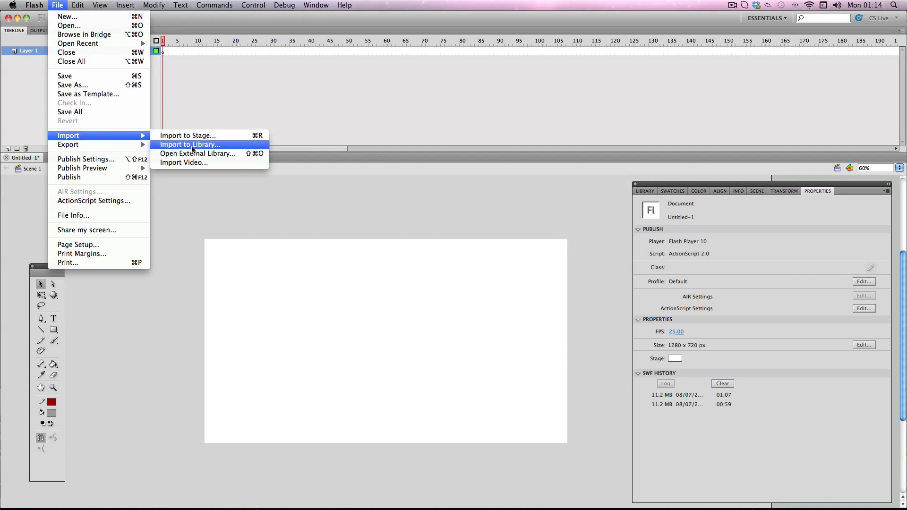
mouse_move(187, 209)
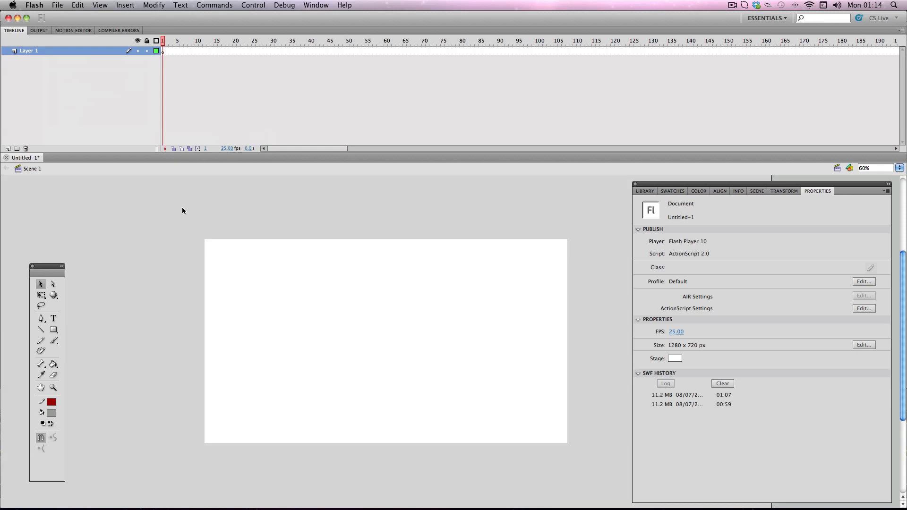
mouse_move(84, 70)
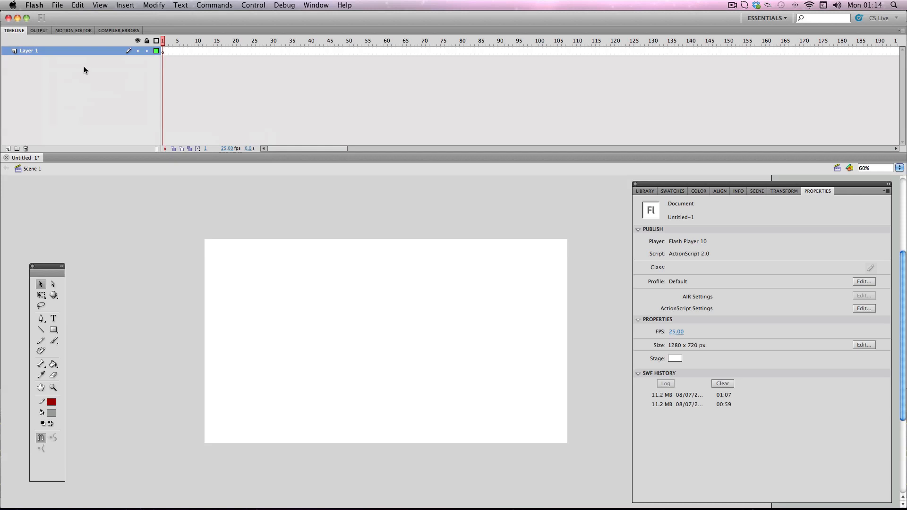
click(57, 5)
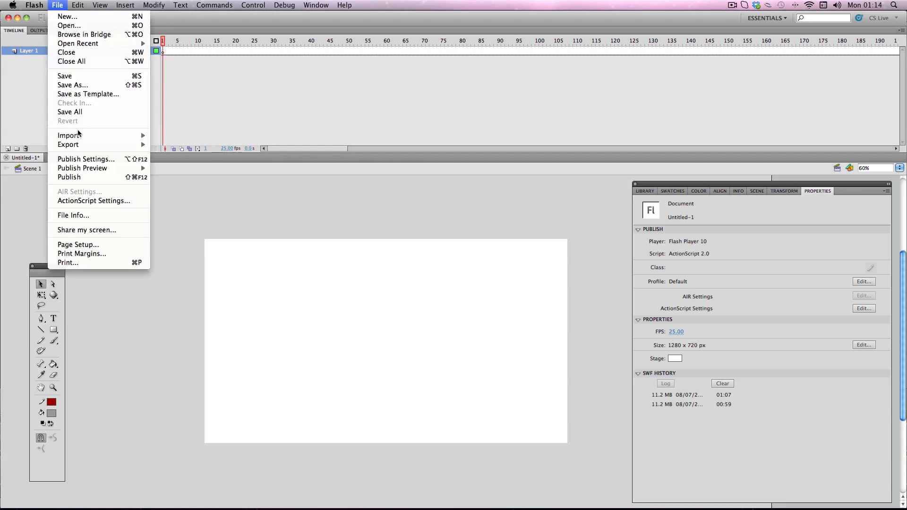
click(69, 134)
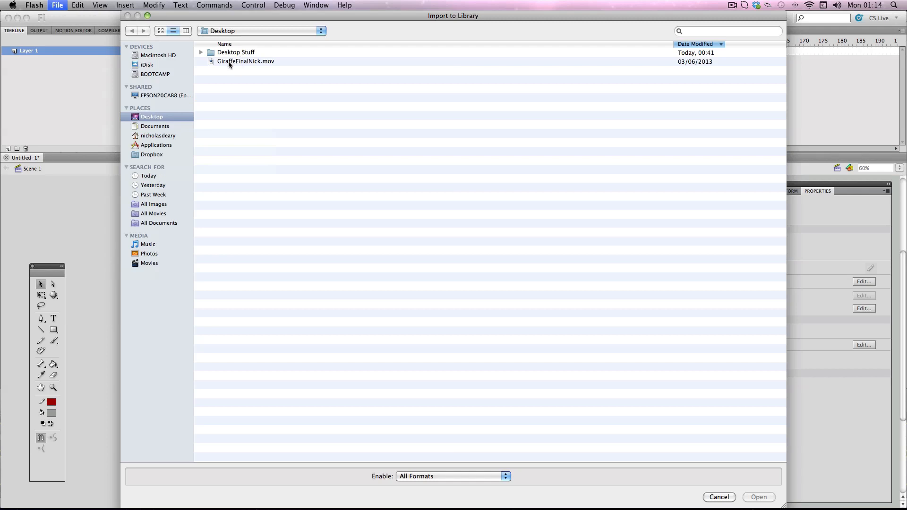
click(245, 61)
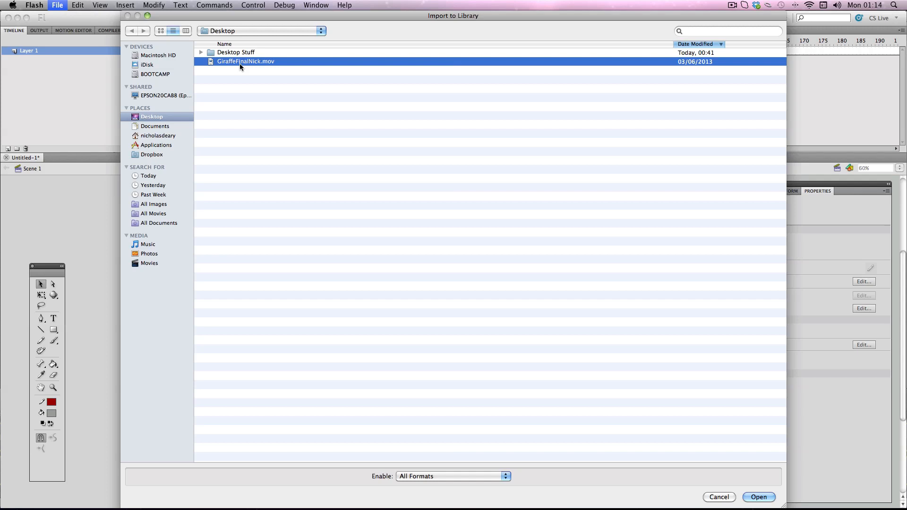
mouse_move(772, 505)
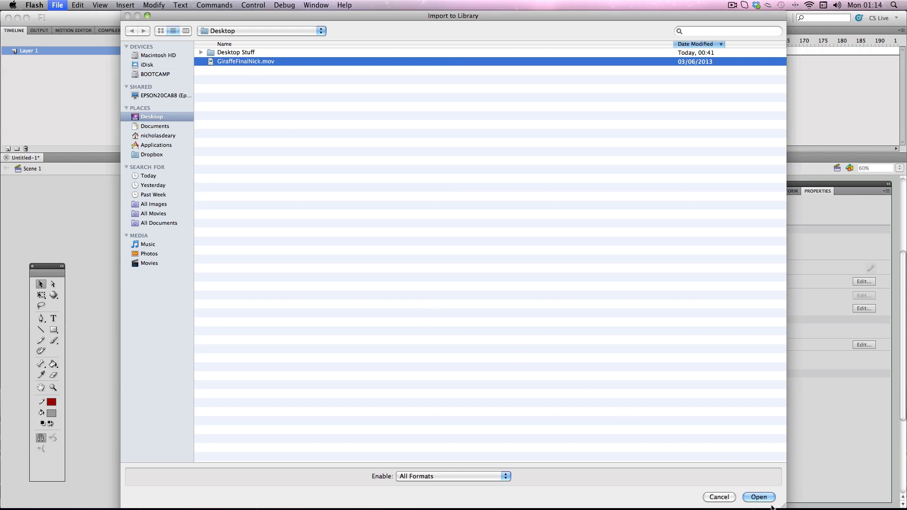
click(758, 496)
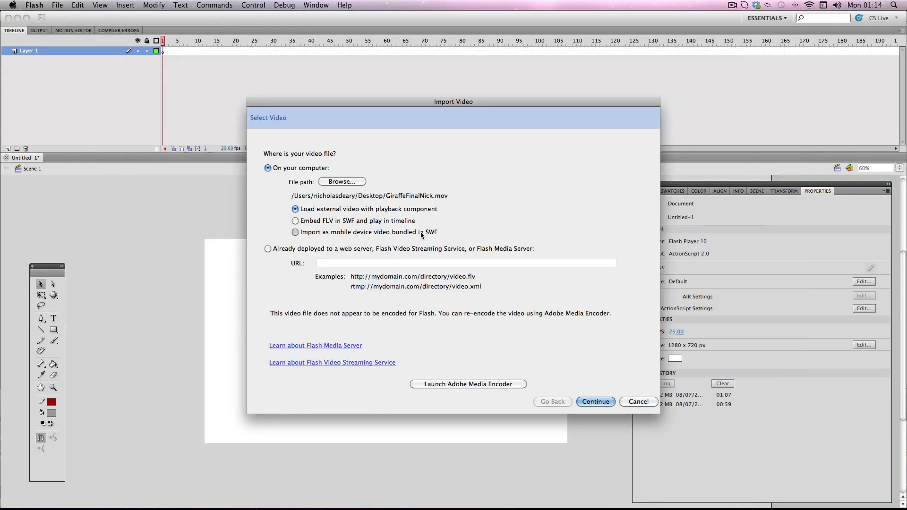
mouse_move(319, 198)
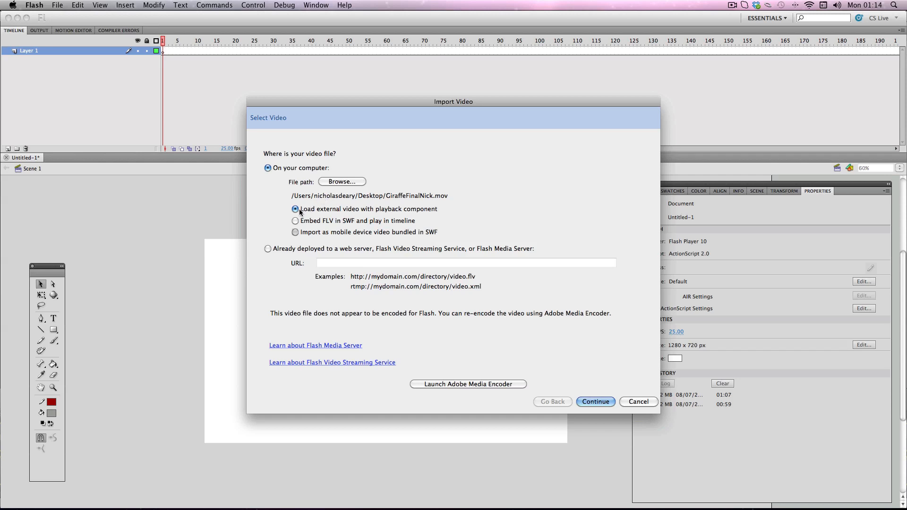
mouse_move(368, 223)
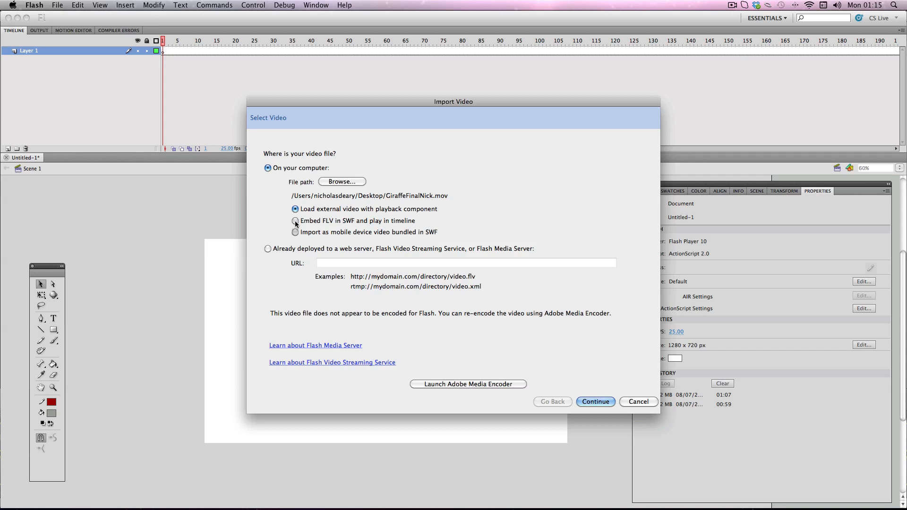
Choose 'Embed FLV in SWF and play in timeline', then cancel the import since Continue is disabled
click(296, 221)
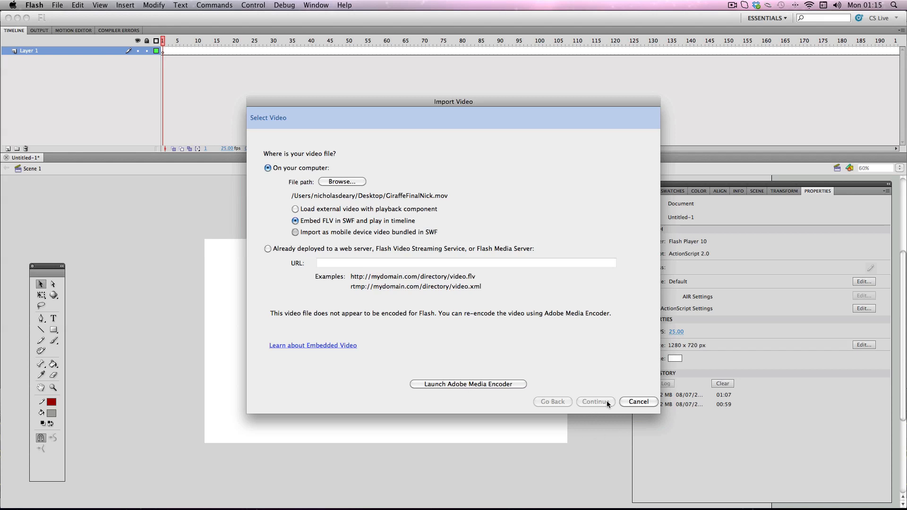
mouse_move(597, 403)
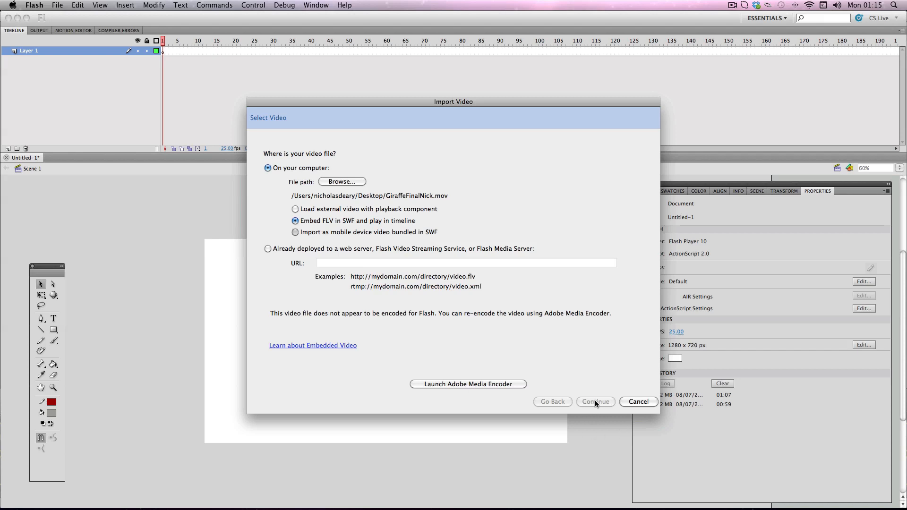
mouse_move(518, 366)
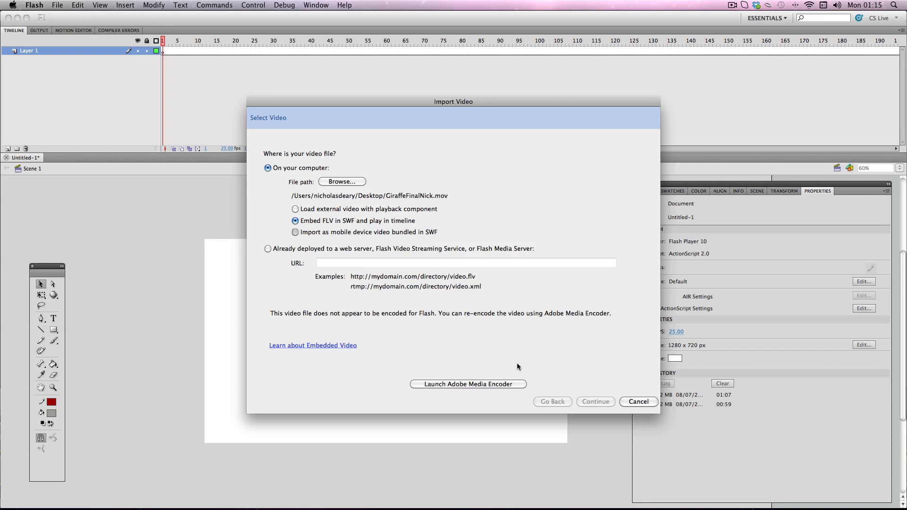
mouse_move(438, 201)
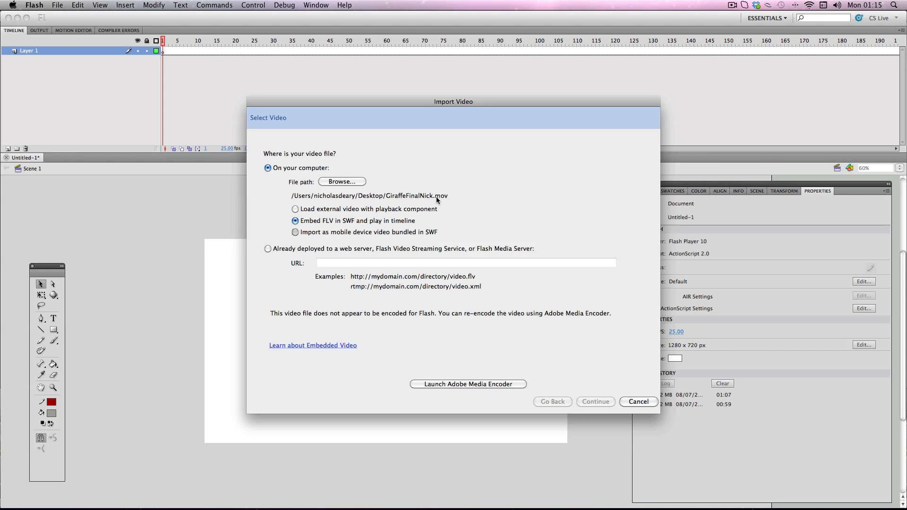
mouse_move(363, 225)
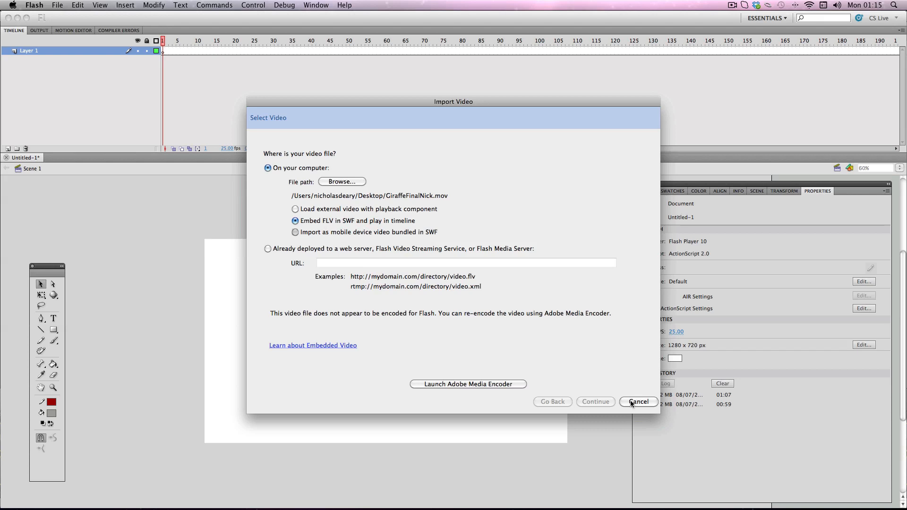
click(638, 401)
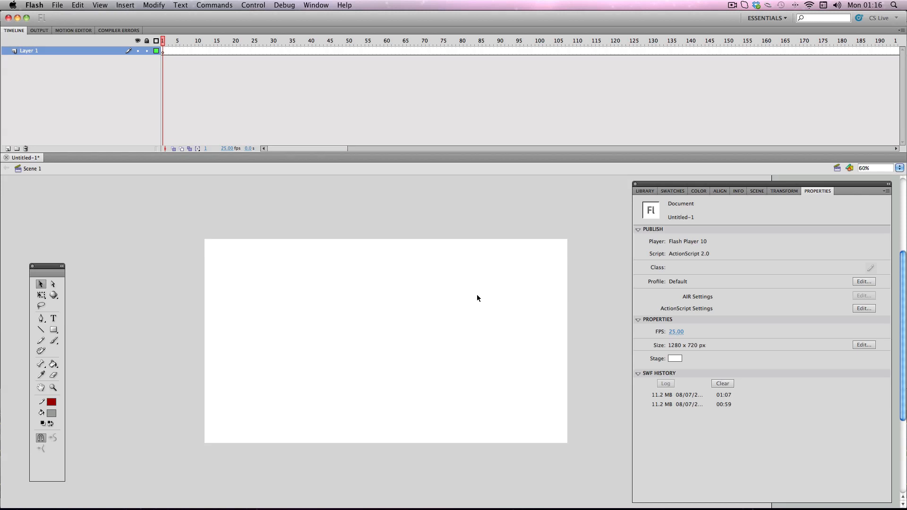
mouse_move(450, 496)
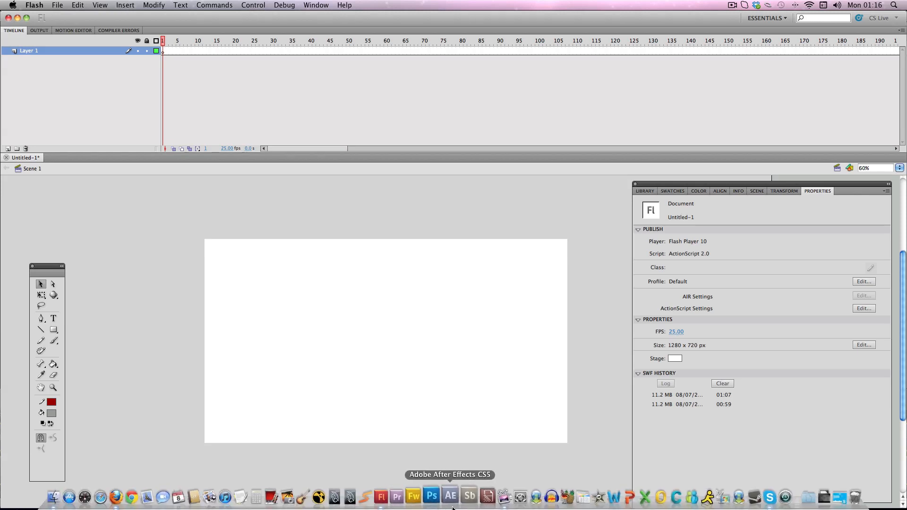
mouse_move(481, 496)
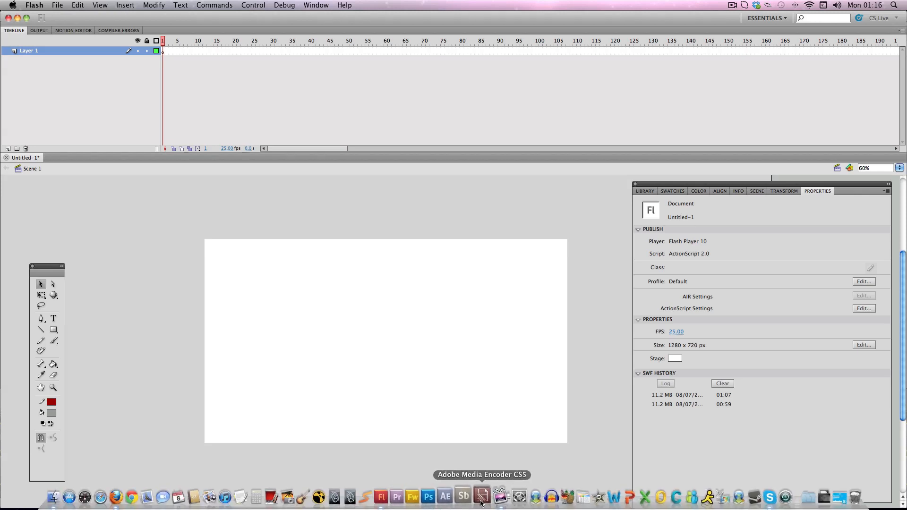
Launch Adobe Media Encoder and add GiraffeFinalNick.mov from the Desktop to the queue
click(481, 496)
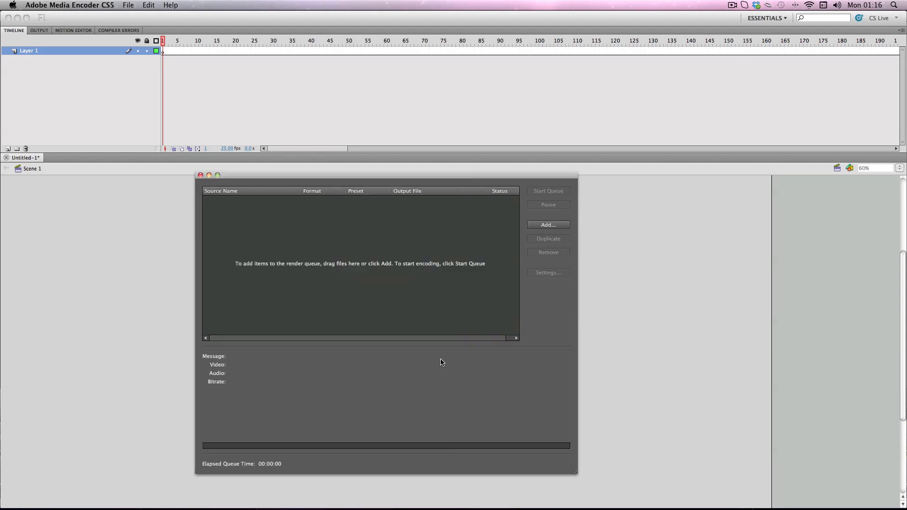
mouse_move(283, 247)
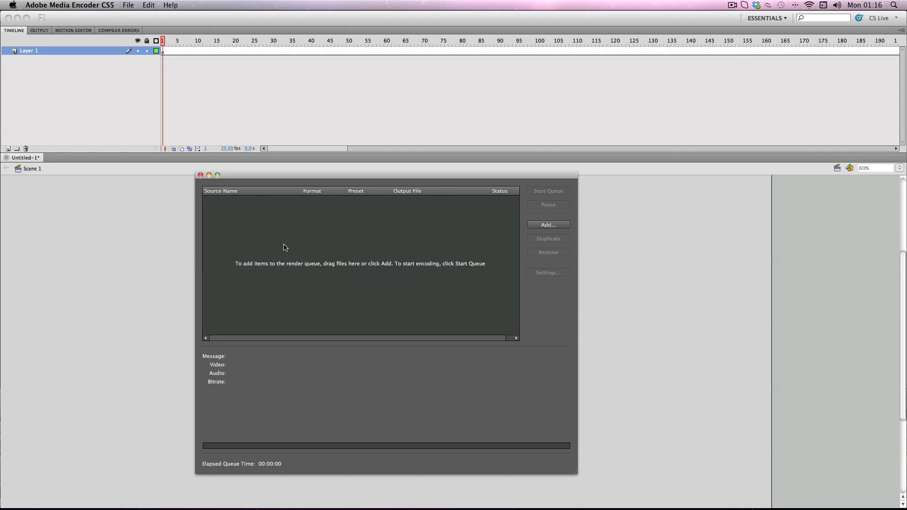
mouse_move(247, 312)
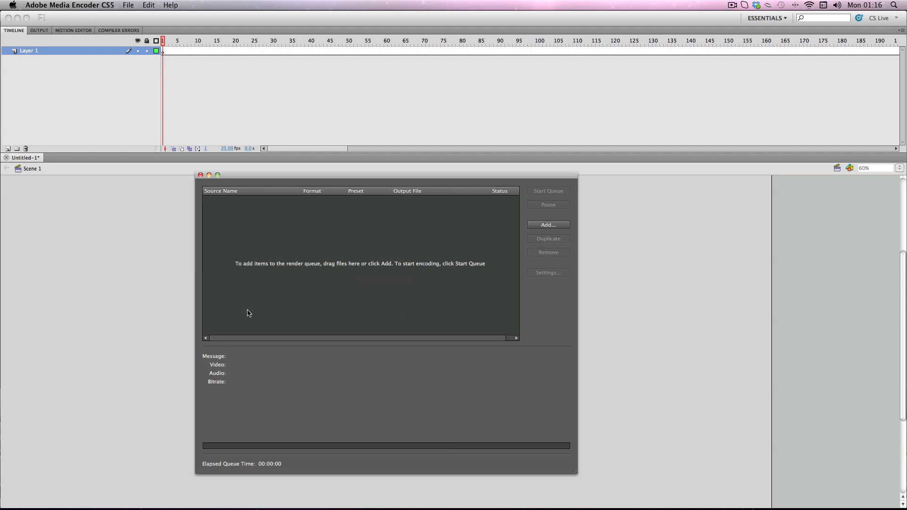
mouse_move(326, 207)
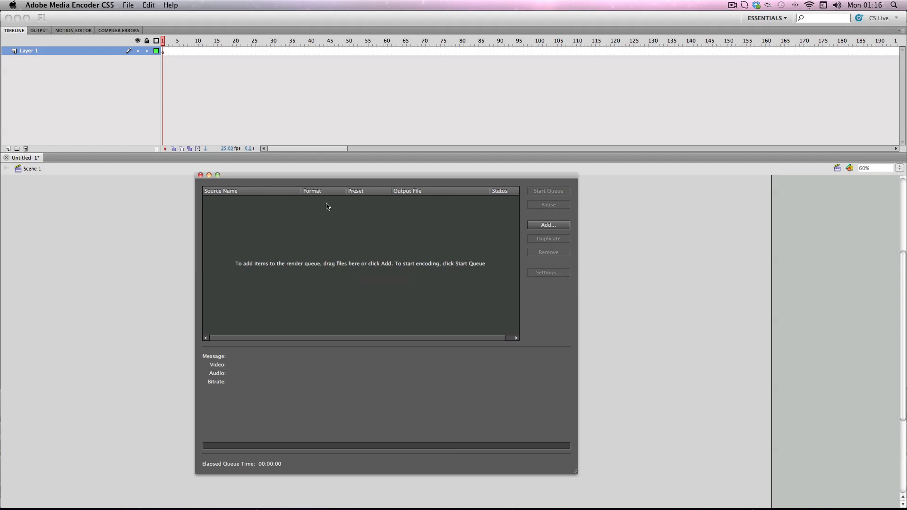
mouse_move(542, 232)
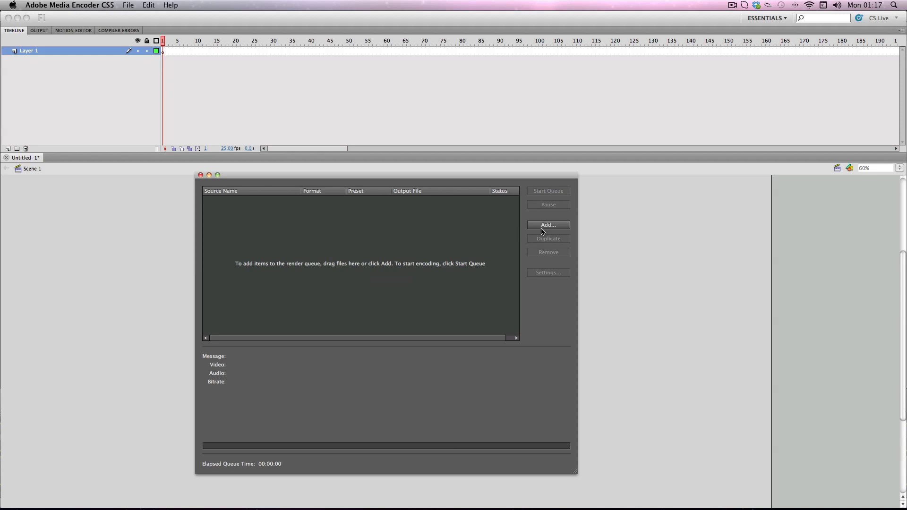
click(547, 225)
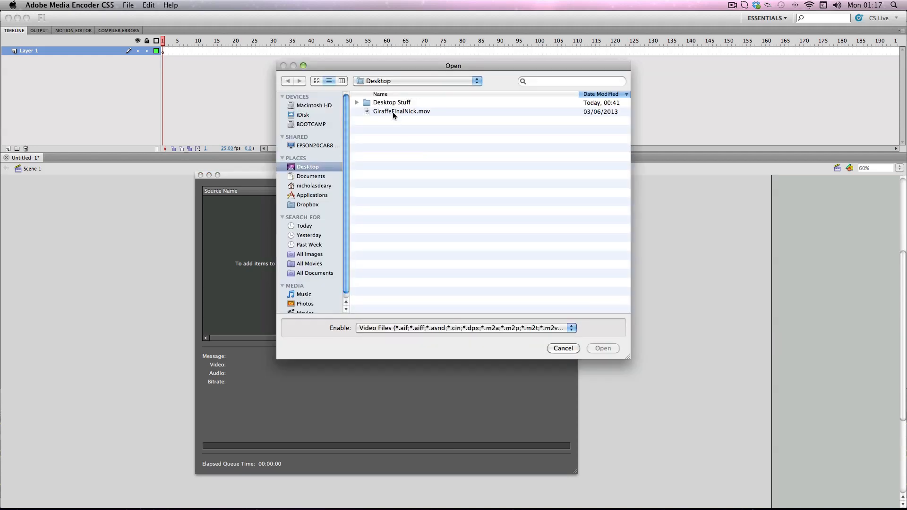
click(401, 111)
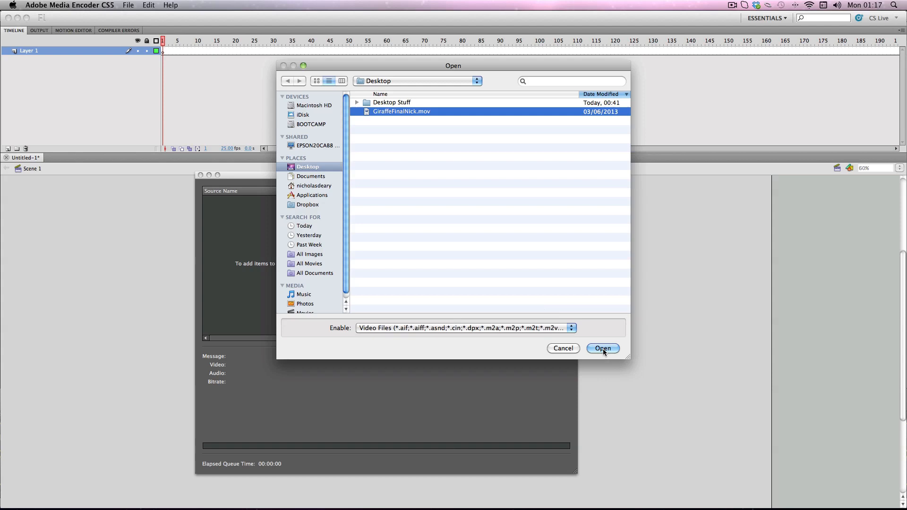
click(602, 348)
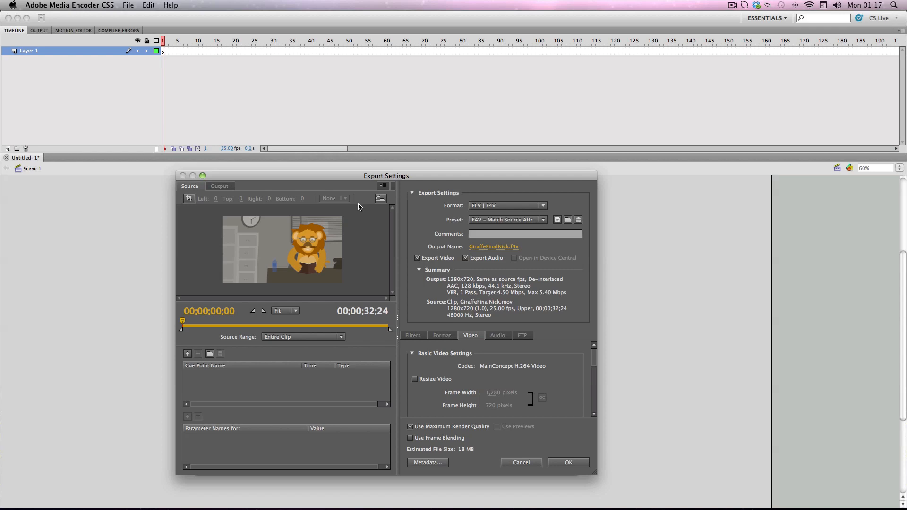
mouse_move(367, 181)
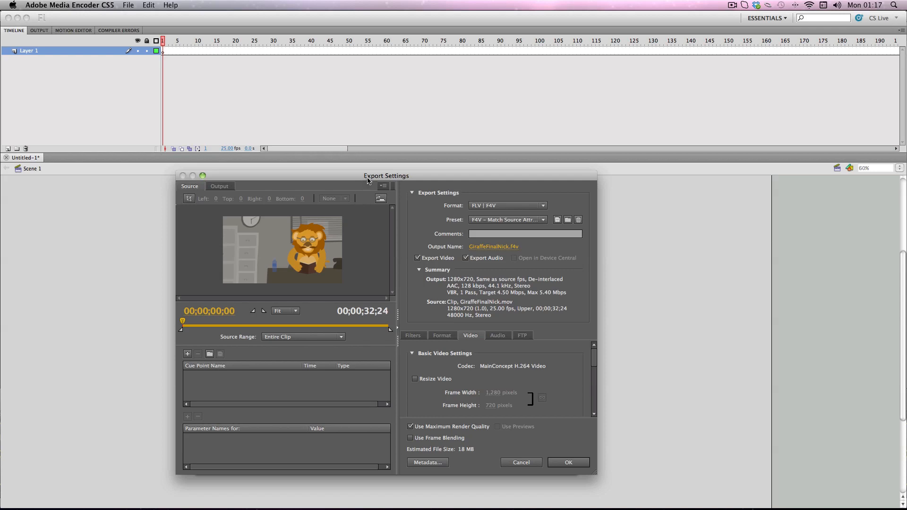
mouse_move(362, 185)
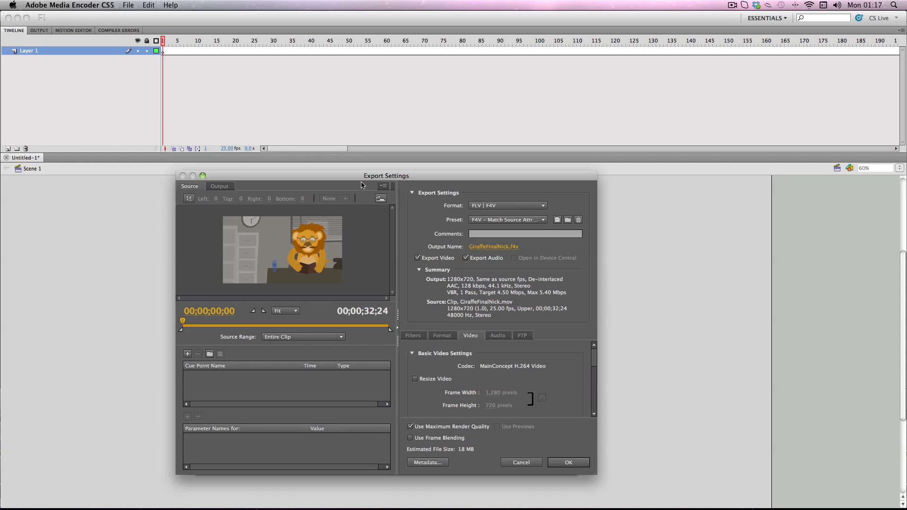
mouse_move(407, 355)
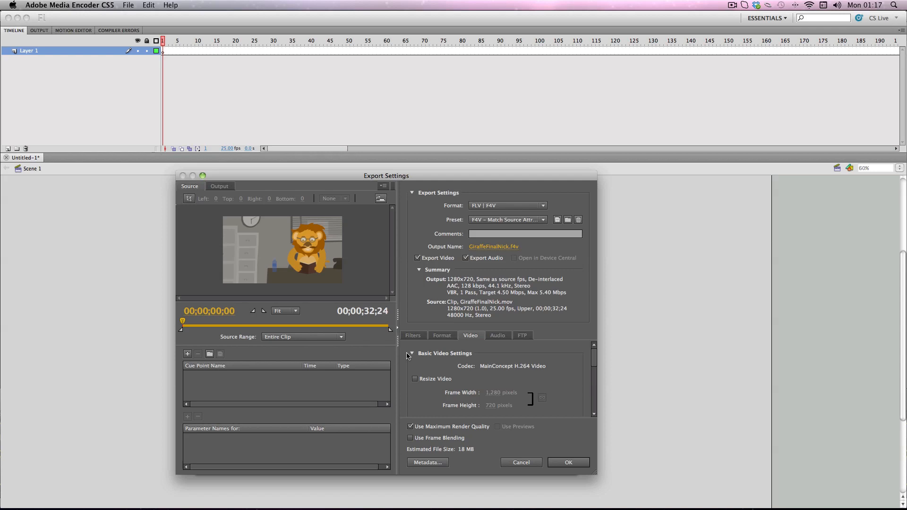
mouse_move(479, 215)
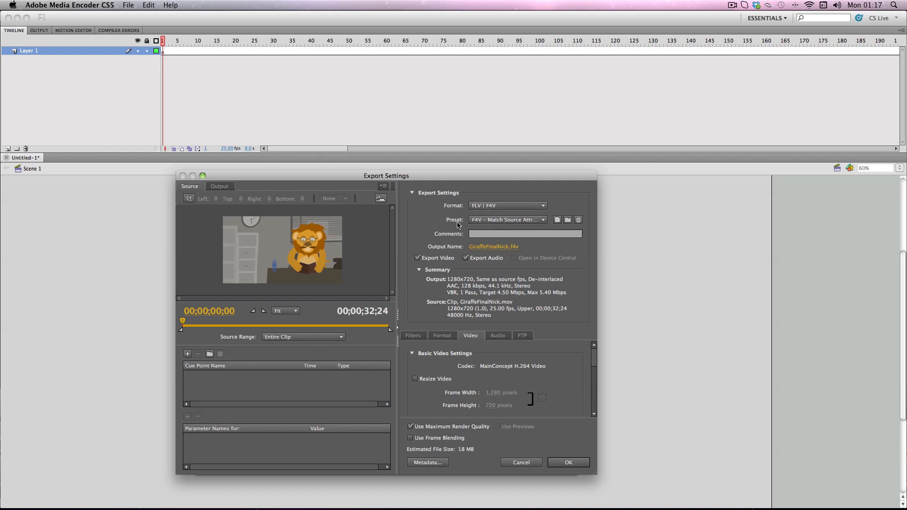
mouse_move(506, 220)
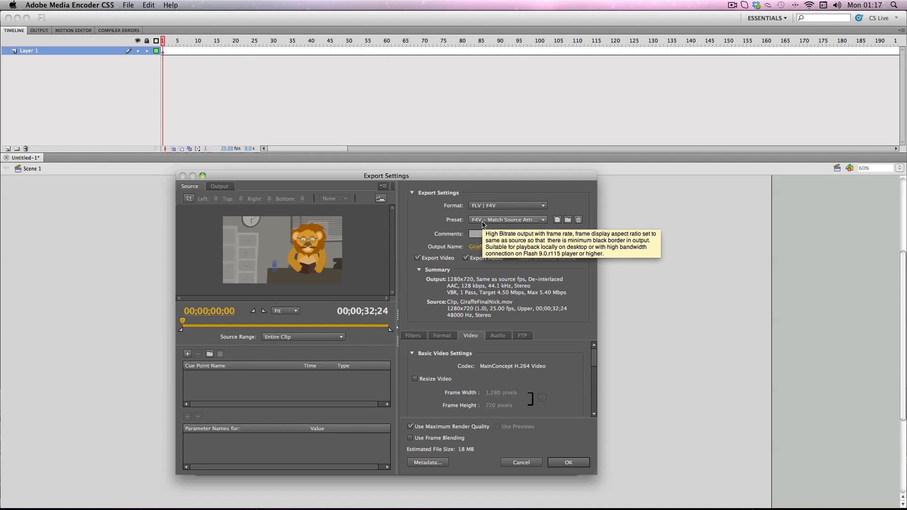
Use the FLV – Match Source Attributes (High Quality) preset with Export Audio turned off
click(542, 219)
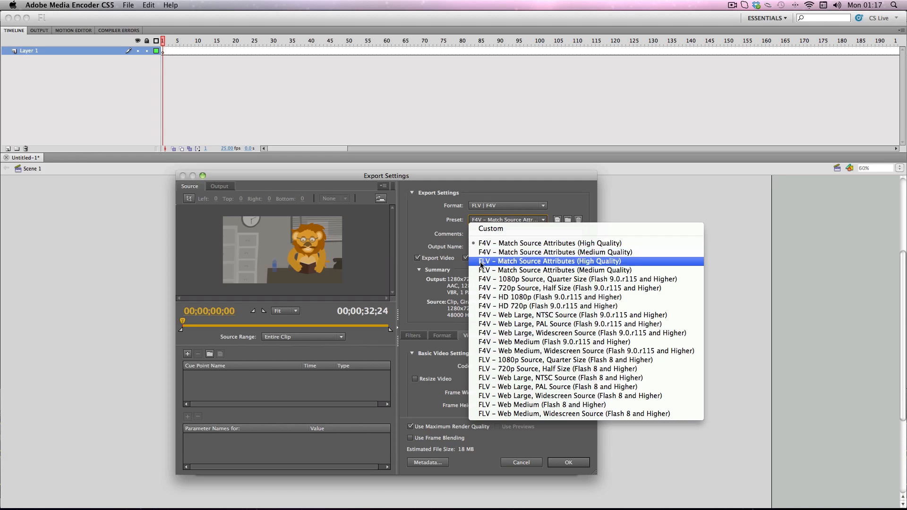
mouse_move(515, 265)
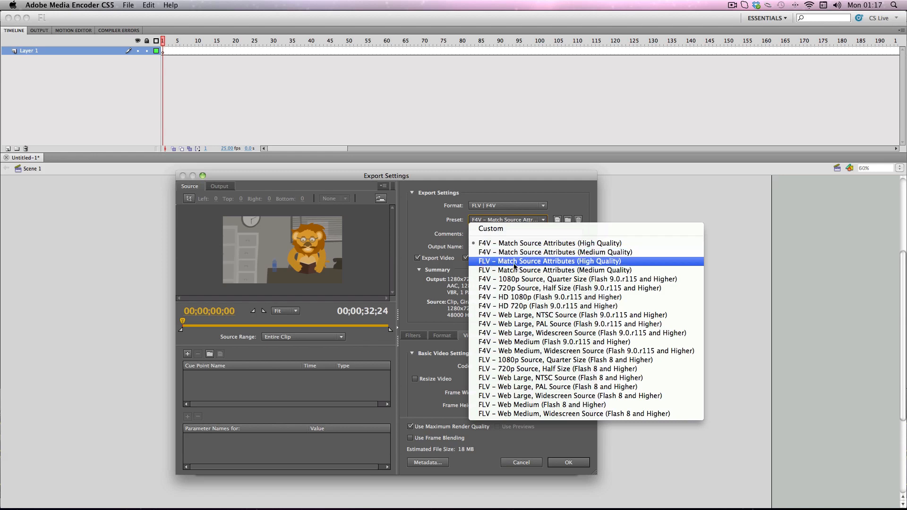
mouse_move(598, 265)
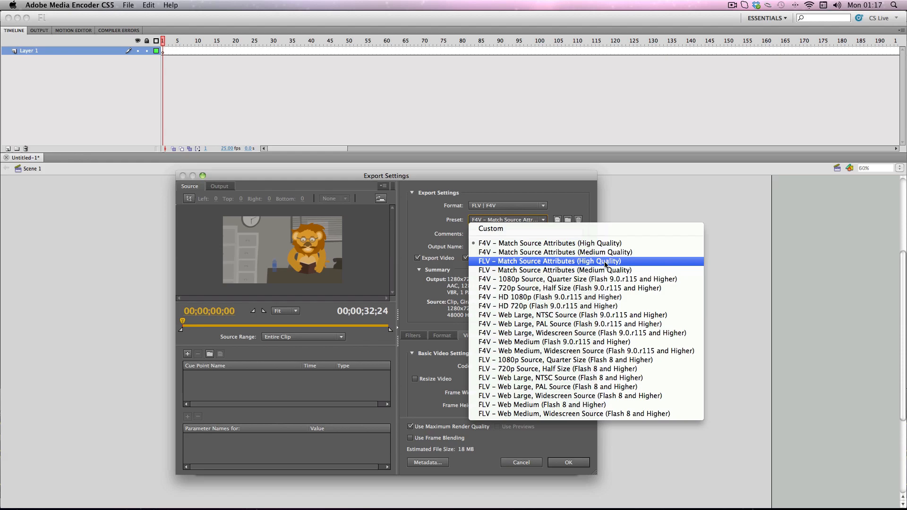
click(549, 260)
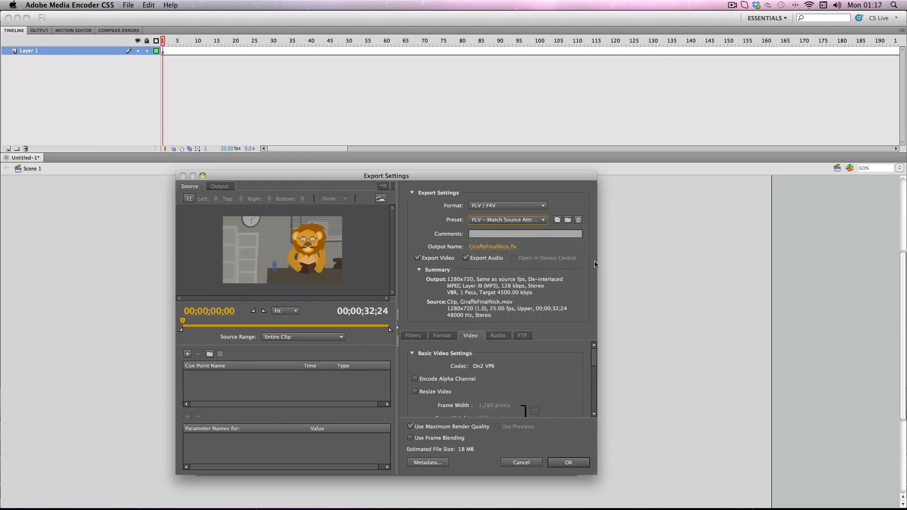
mouse_move(432, 249)
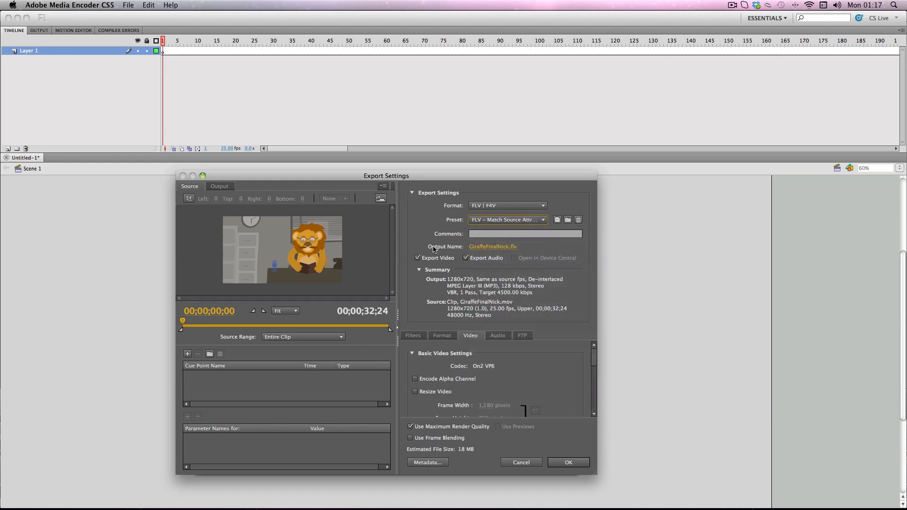
mouse_move(492, 247)
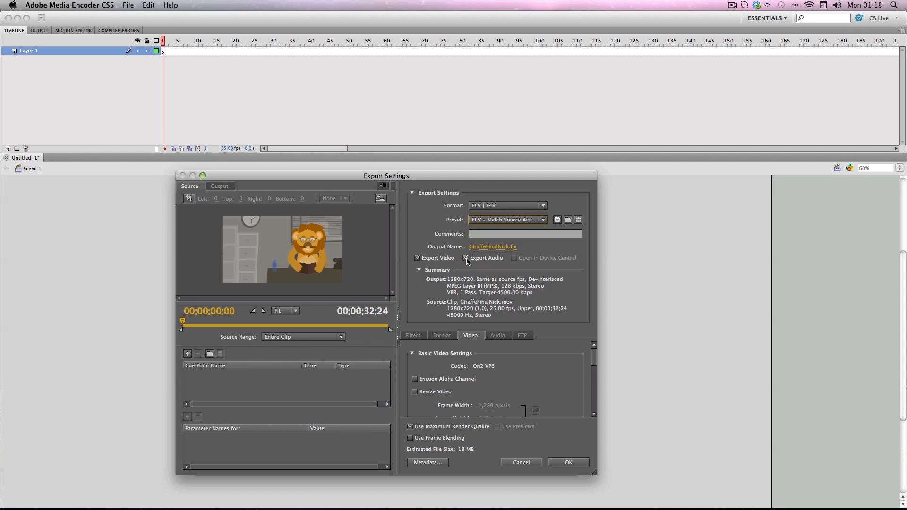
click(466, 258)
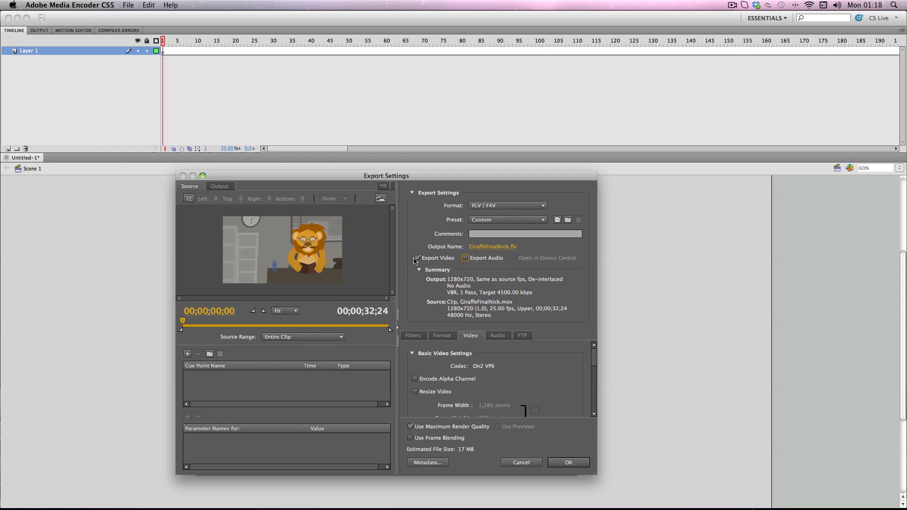
mouse_move(464, 258)
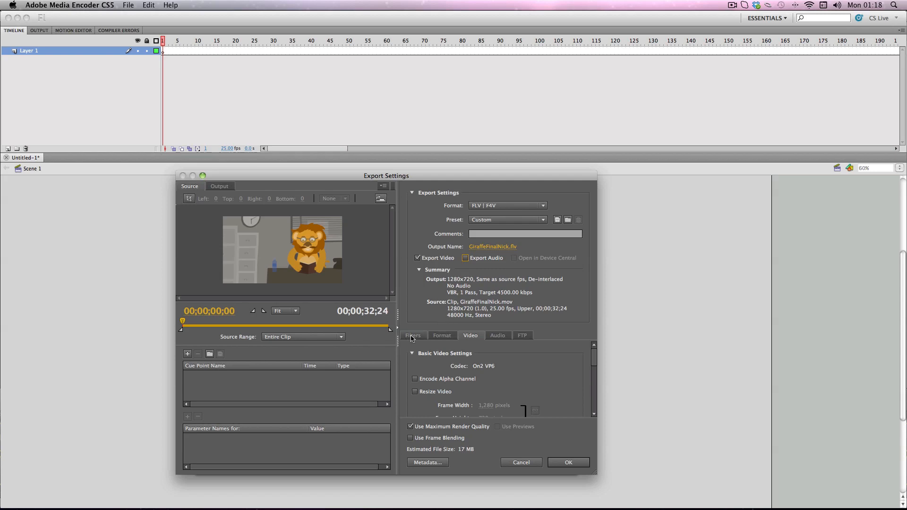
Review the filter settings, then confirm Multiplexing is FLV in the format settings
click(412, 335)
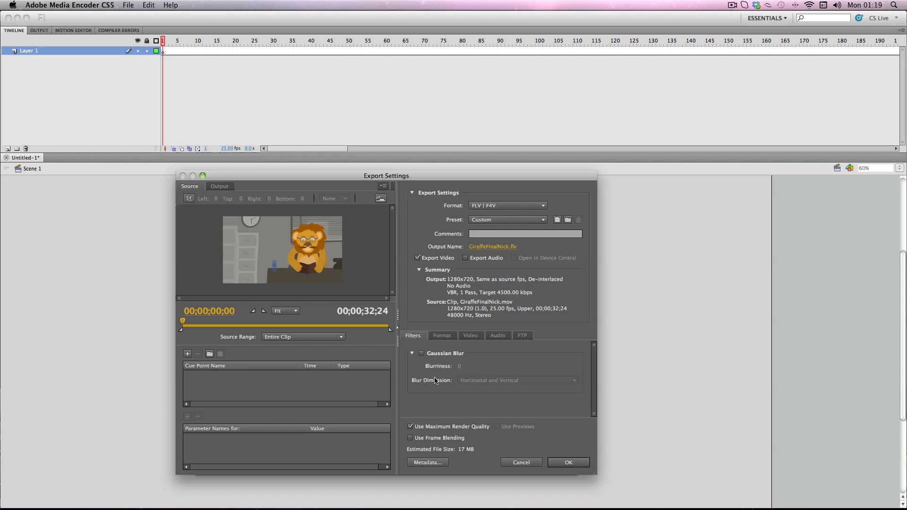
mouse_move(428, 347)
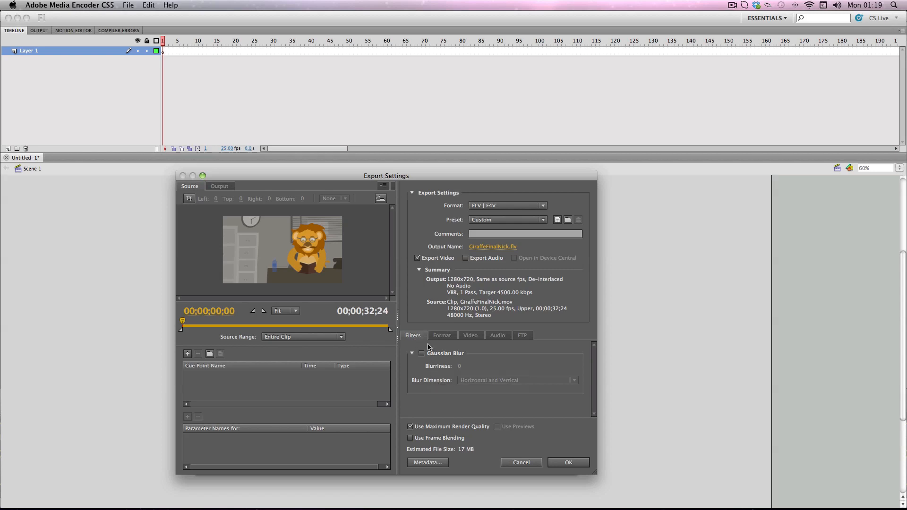
click(442, 335)
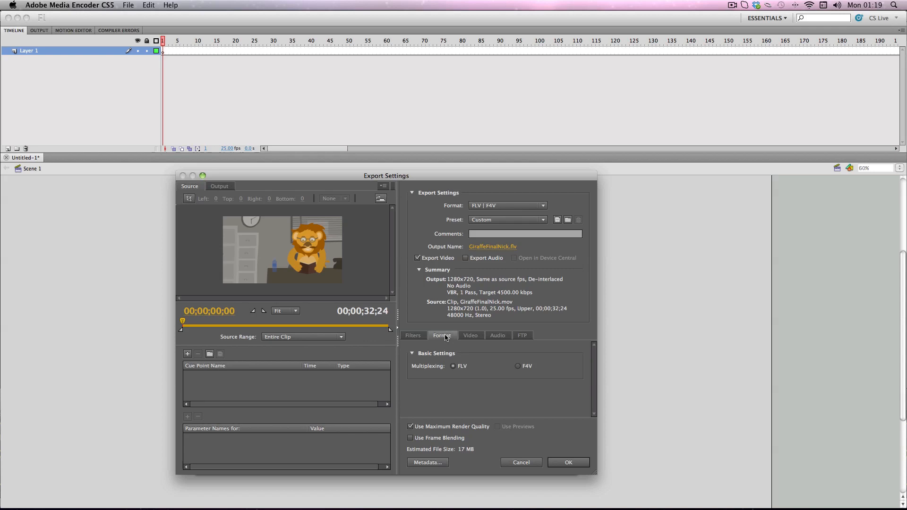
mouse_move(471, 242)
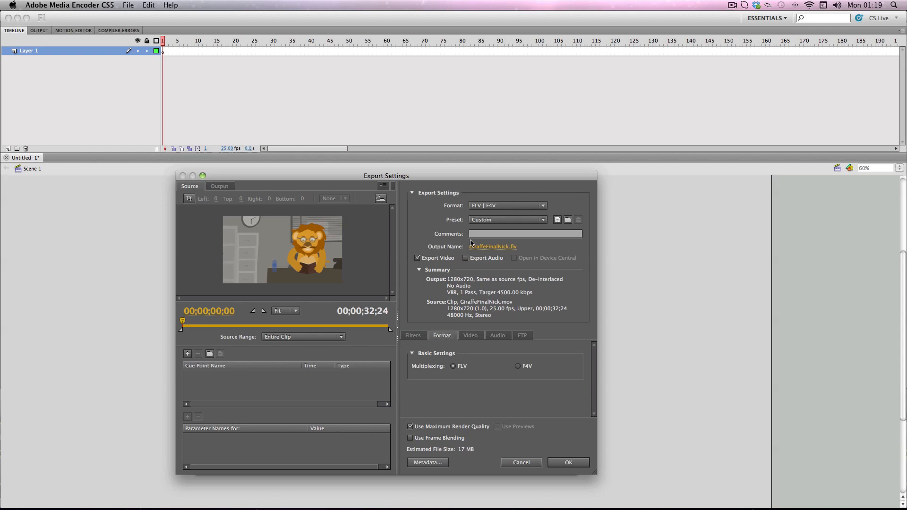
mouse_move(454, 369)
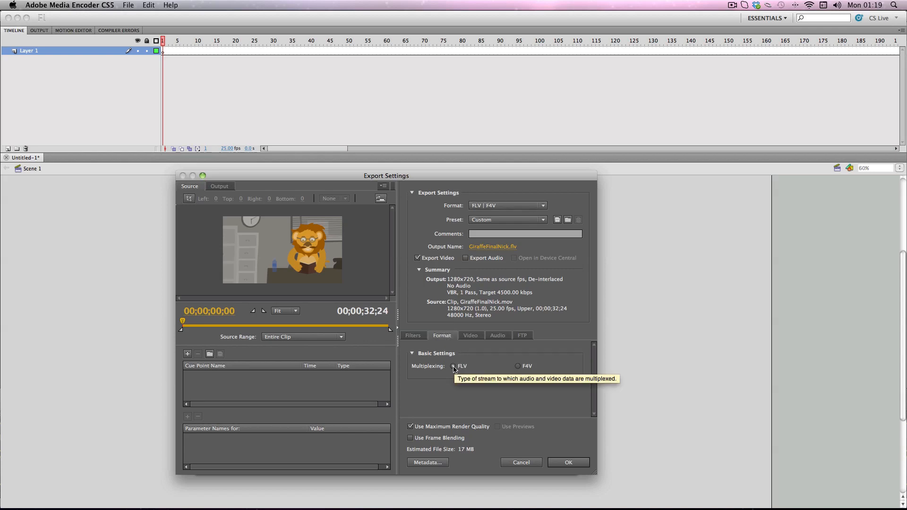
mouse_move(524, 368)
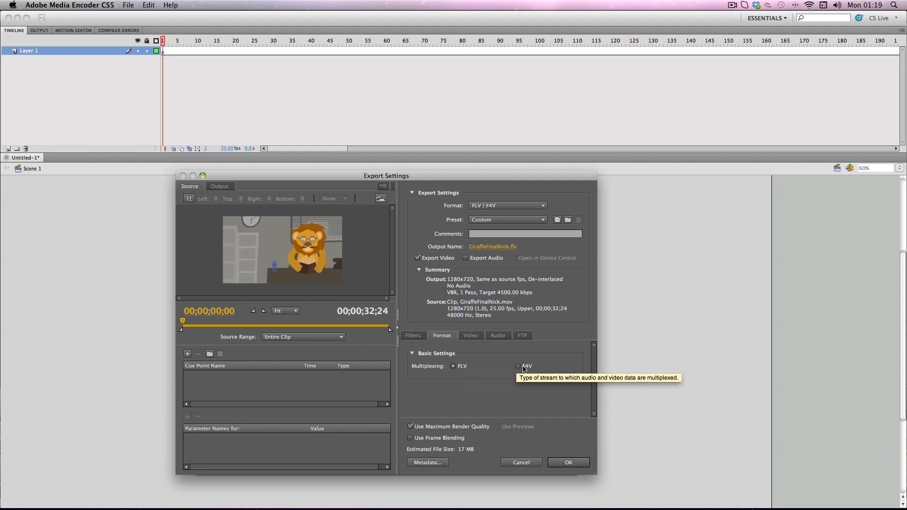
mouse_move(454, 368)
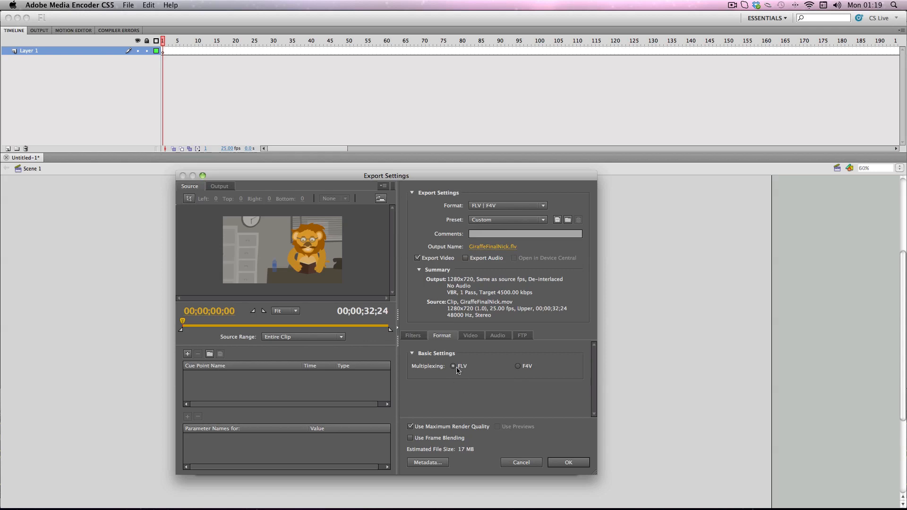
mouse_move(468, 339)
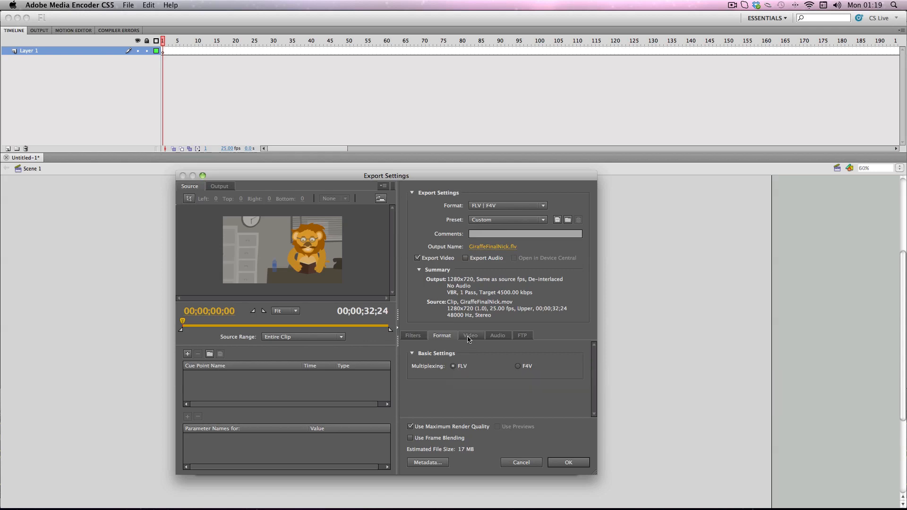
In the video encoding settings, enable Resize Video with the frame at 1280 by 720
click(470, 335)
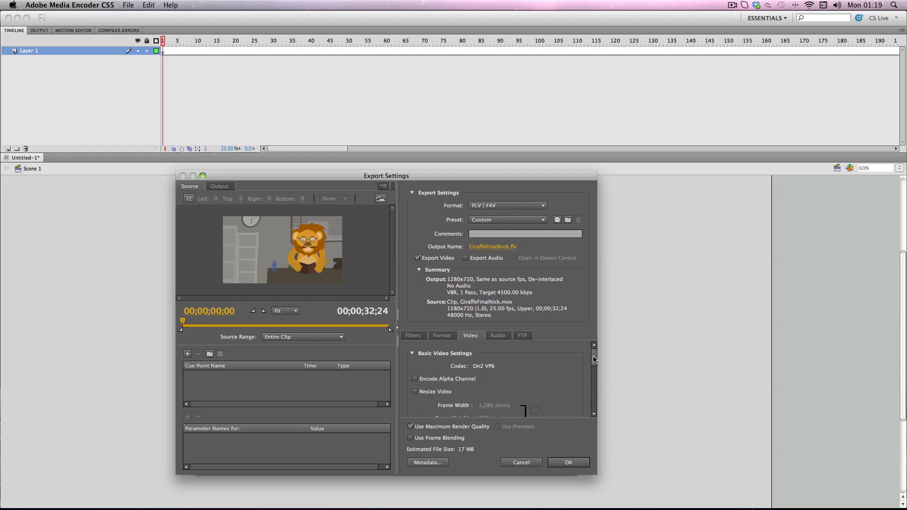
scroll(down, 3)
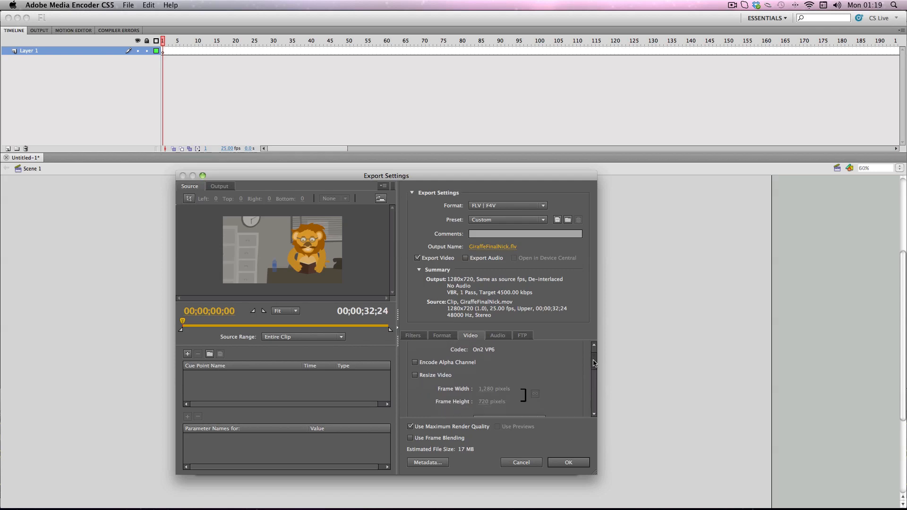
scroll(down, 3)
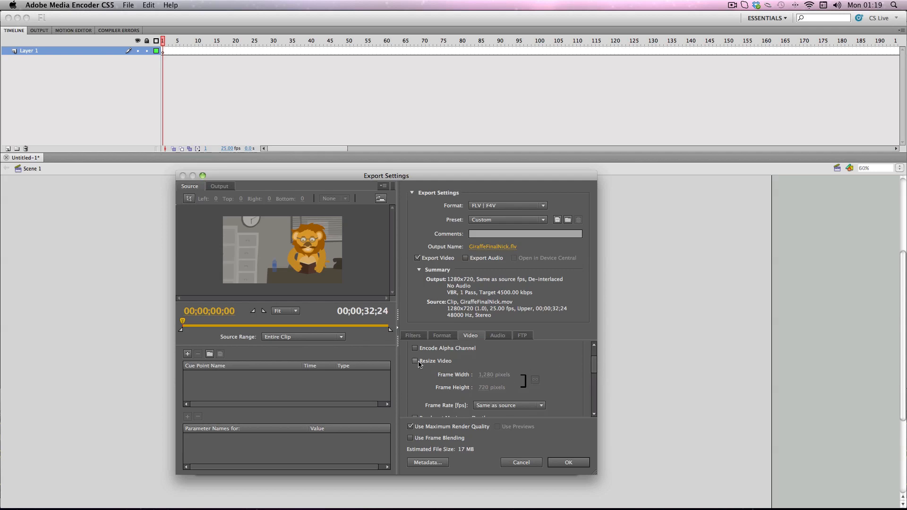
click(415, 361)
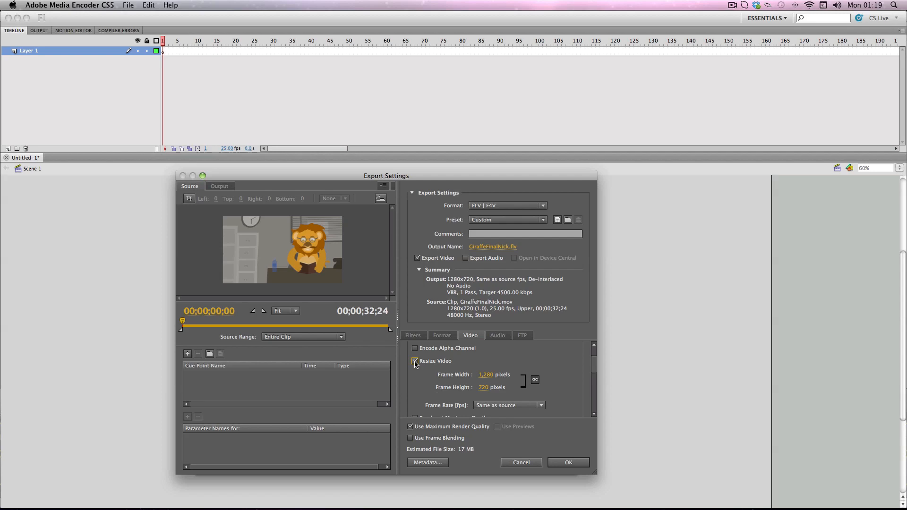
mouse_move(484, 376)
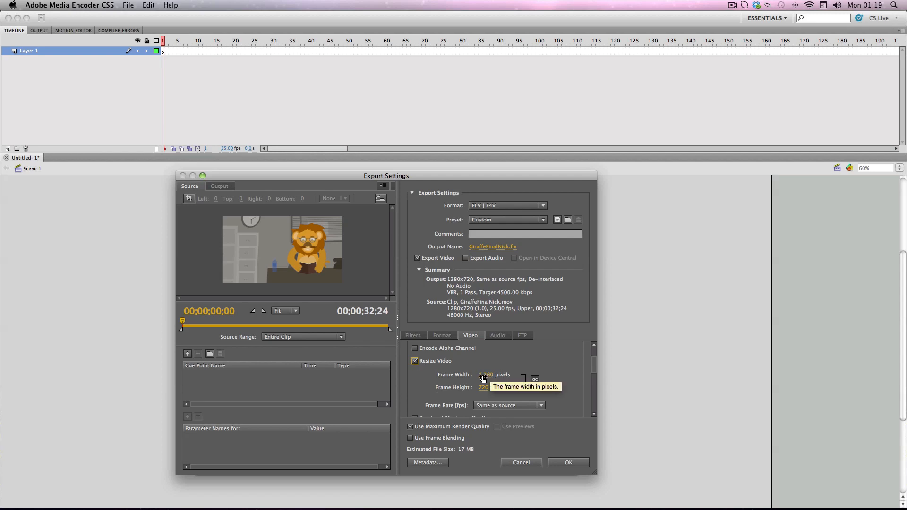
mouse_move(483, 379)
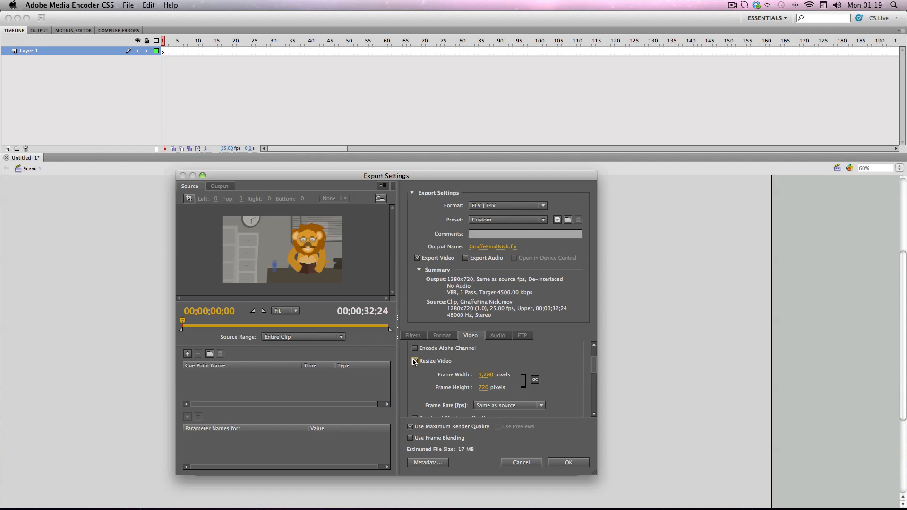
mouse_move(414, 361)
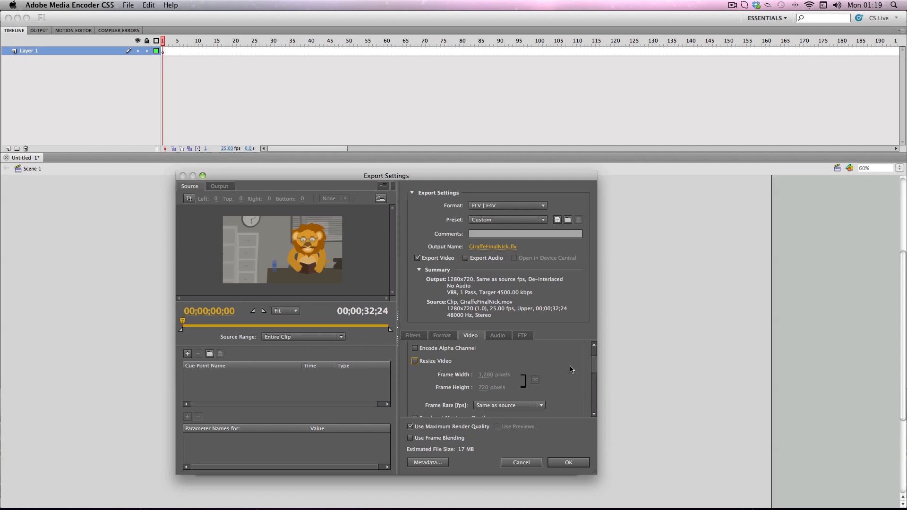
Set the VBR bitrate settings to two encoding passes
scroll(down, 3)
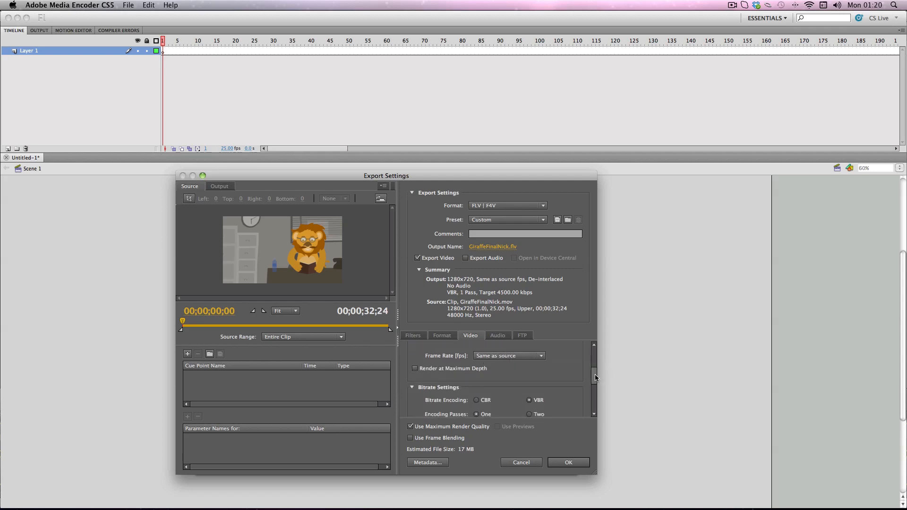
mouse_move(425, 379)
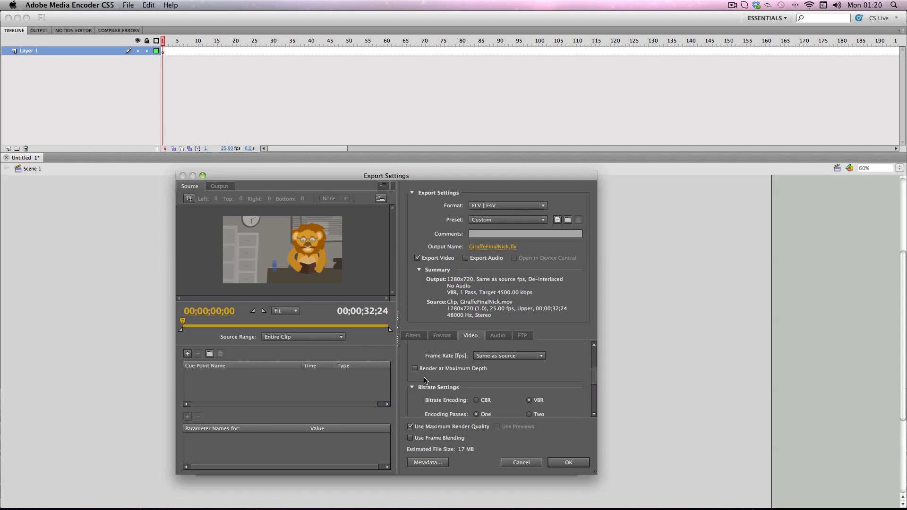
mouse_move(415, 369)
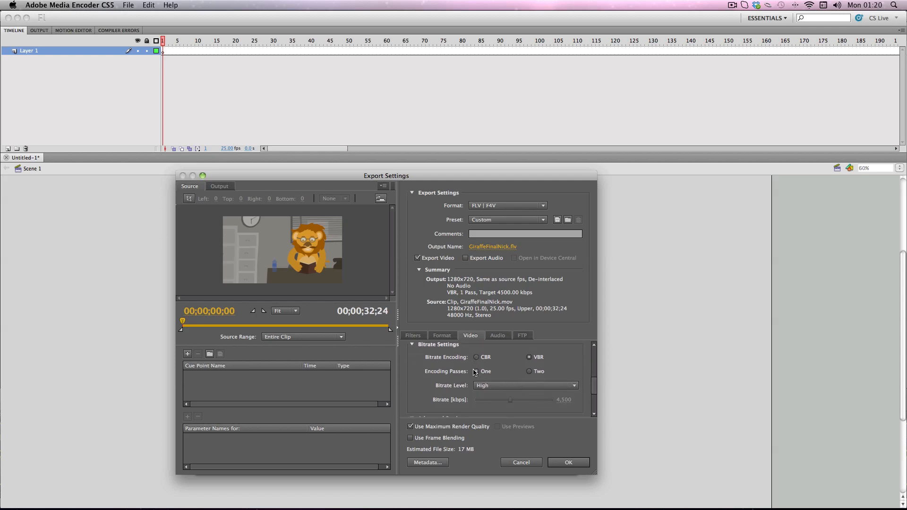
mouse_move(529, 371)
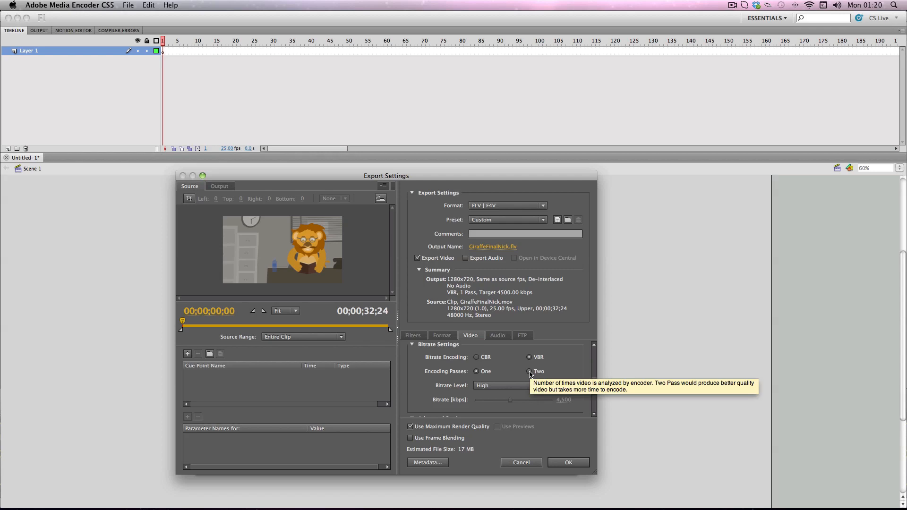
click(528, 370)
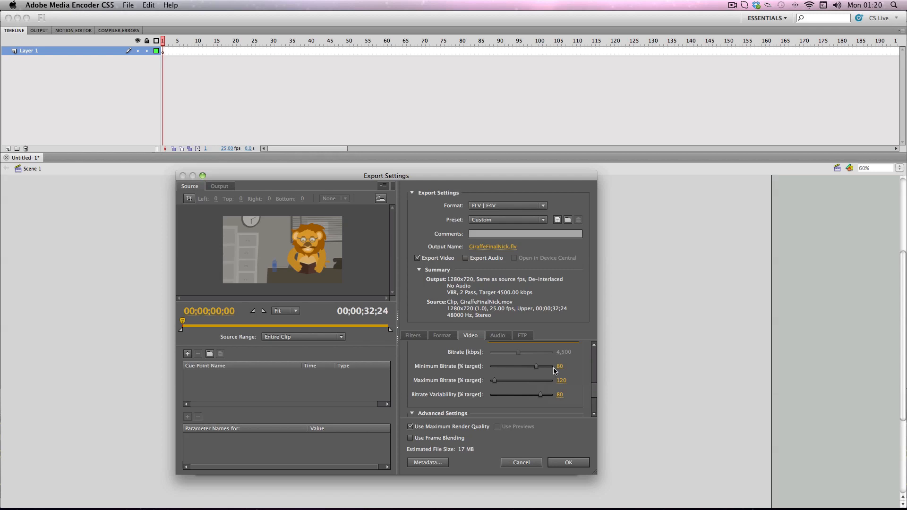
mouse_move(552, 395)
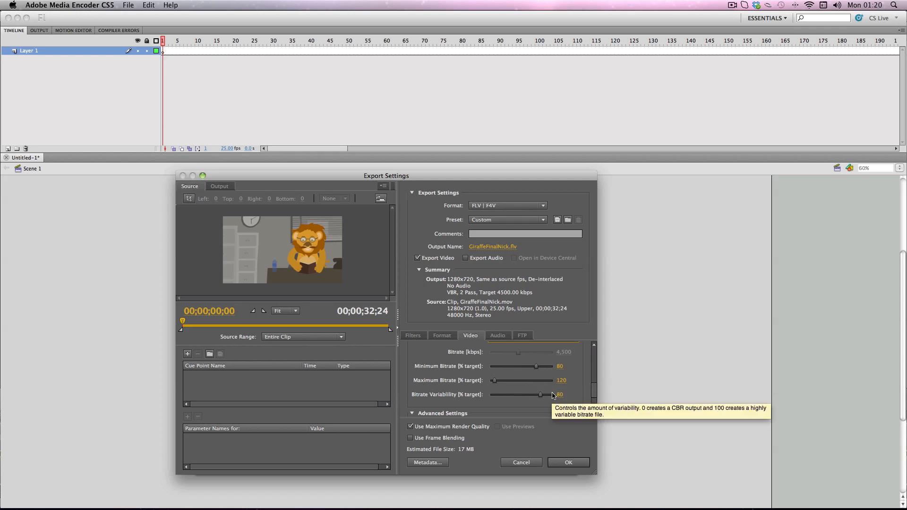
mouse_move(461, 386)
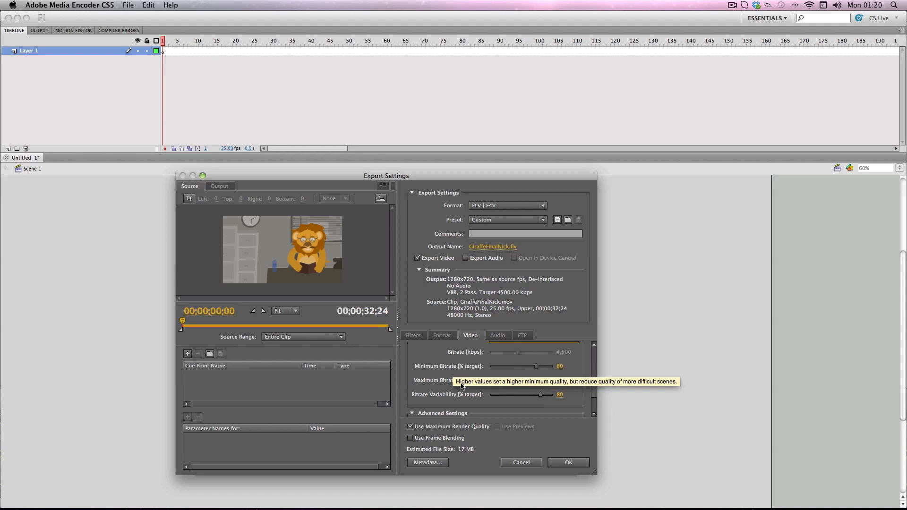
mouse_move(459, 379)
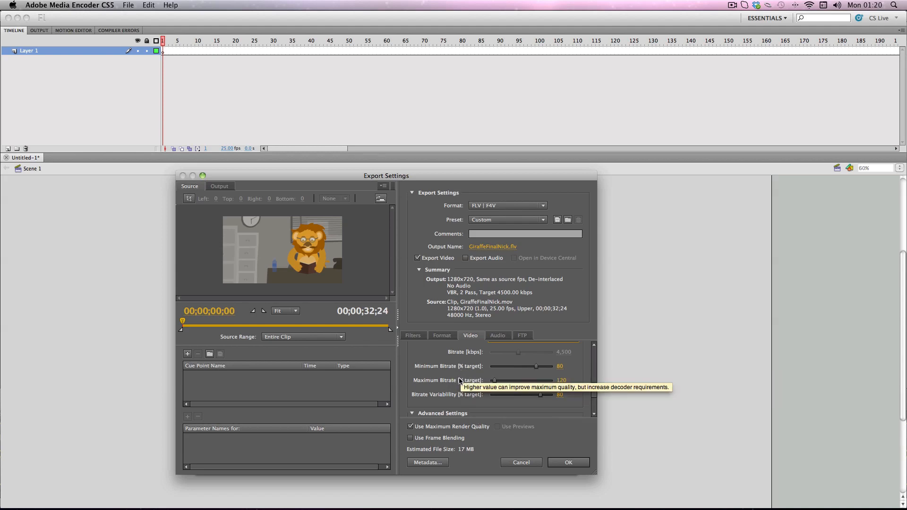
mouse_move(456, 351)
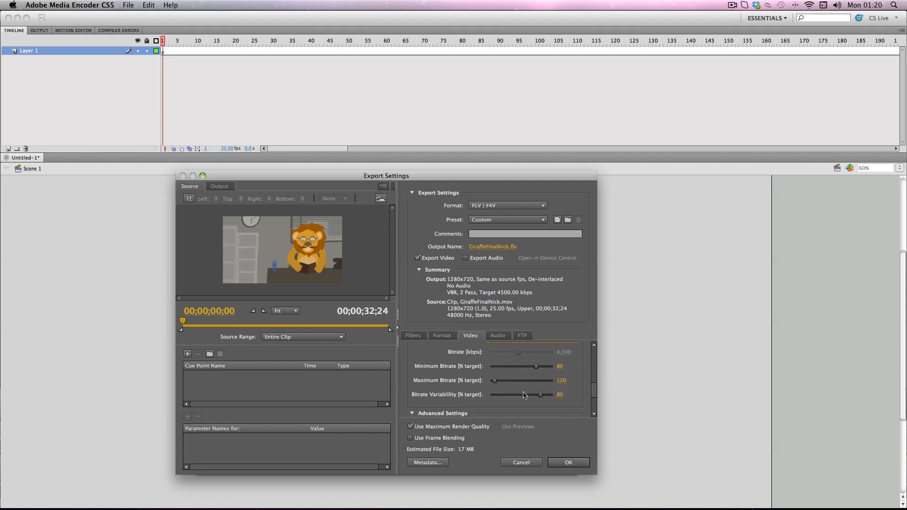
Set the advanced encoding quality to Best, then check the audio options, which have none
scroll(down, 3)
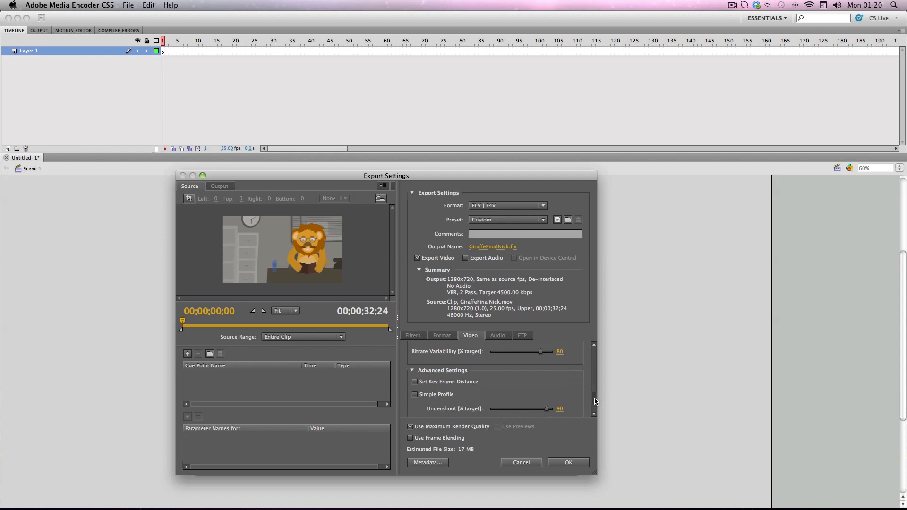
scroll(down, 3)
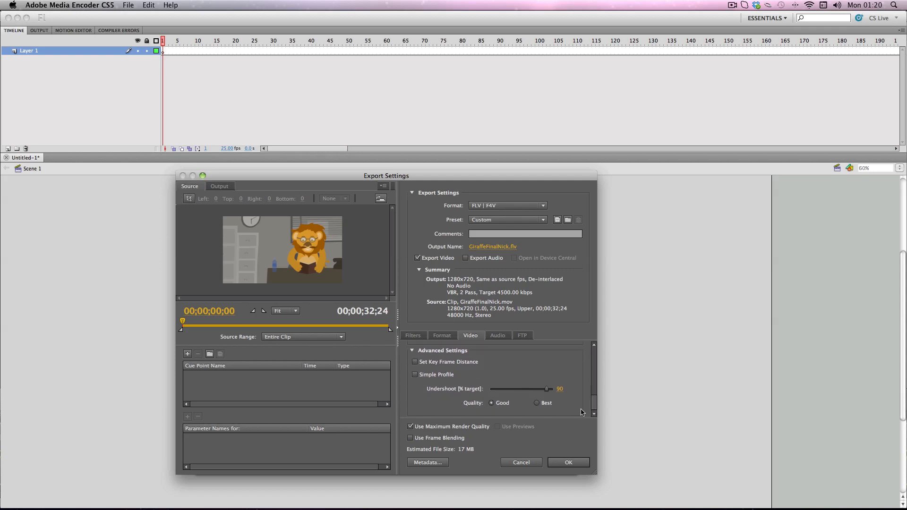
click(536, 402)
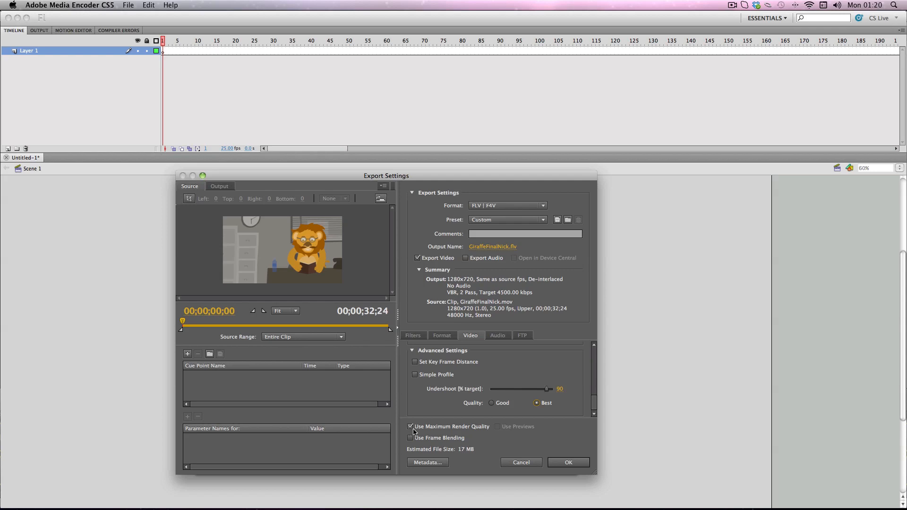
mouse_move(411, 438)
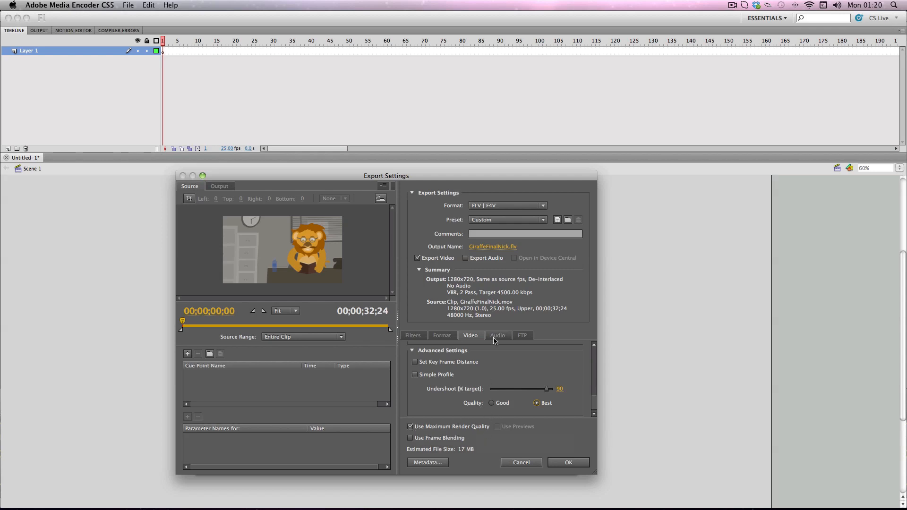
click(497, 335)
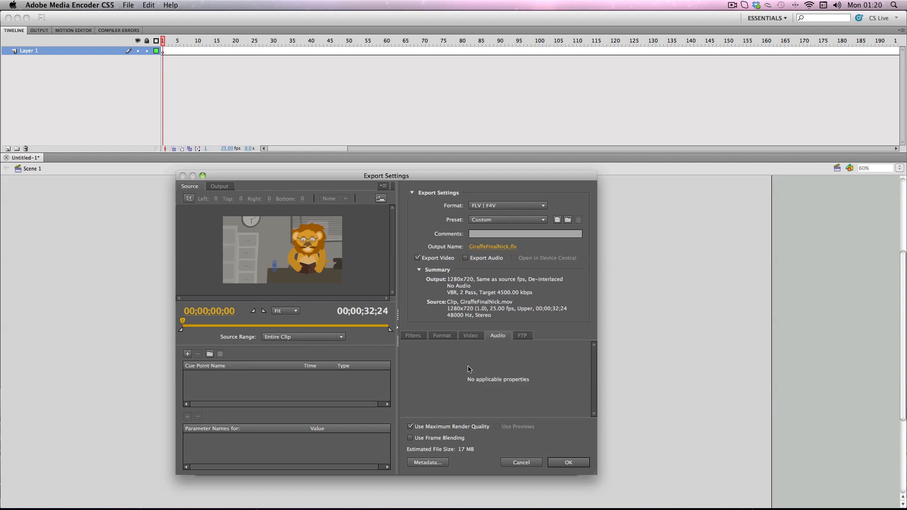
mouse_move(468, 327)
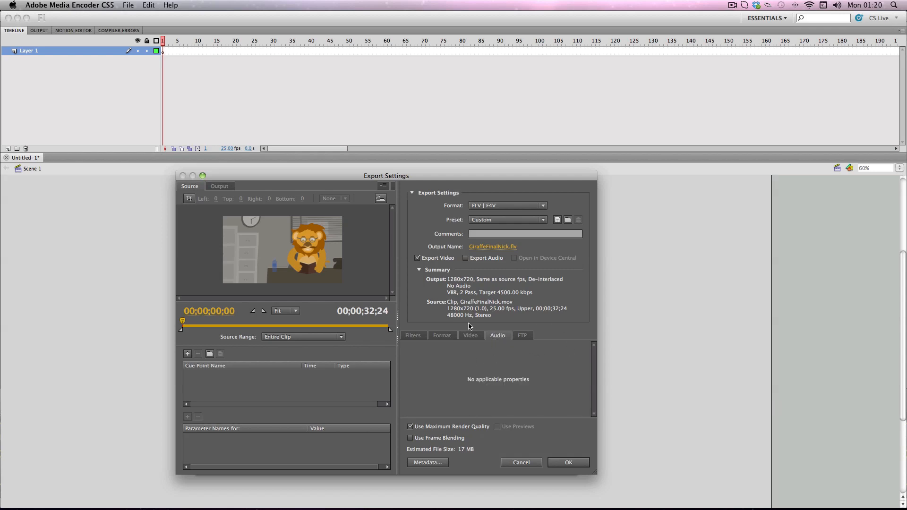
mouse_move(550, 462)
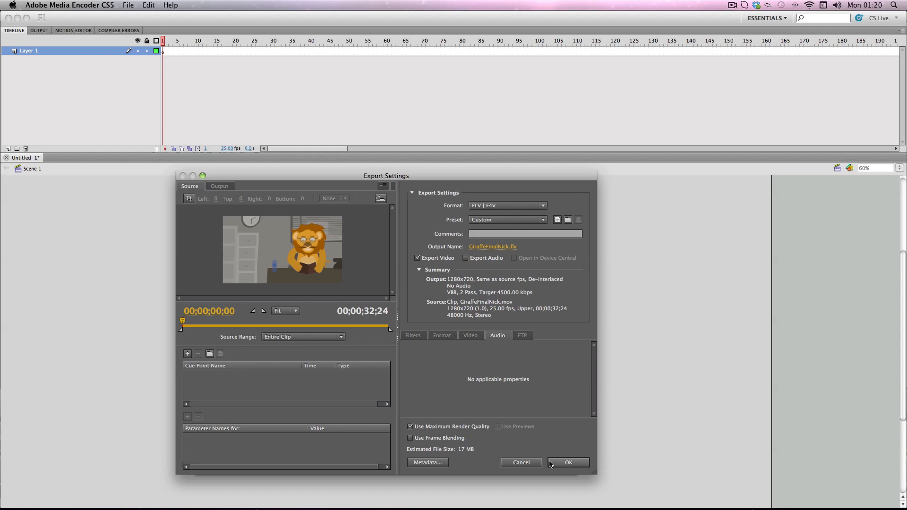
Accept the export settings so GiraffeFinalNick.mov waits in the queue as a custom FLV encode
click(566, 462)
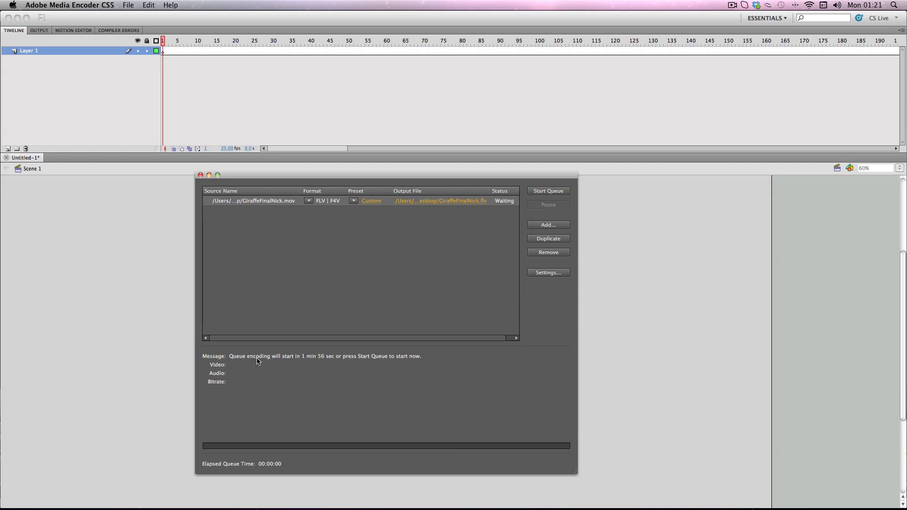
mouse_move(295, 358)
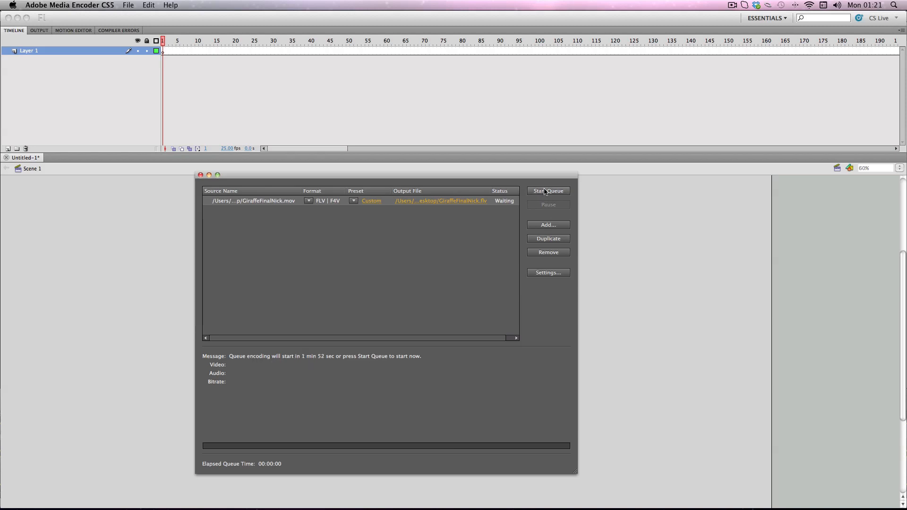
Start the queue to encode GiraffeFinalNick.flv to the Desktop in two passes
click(547, 190)
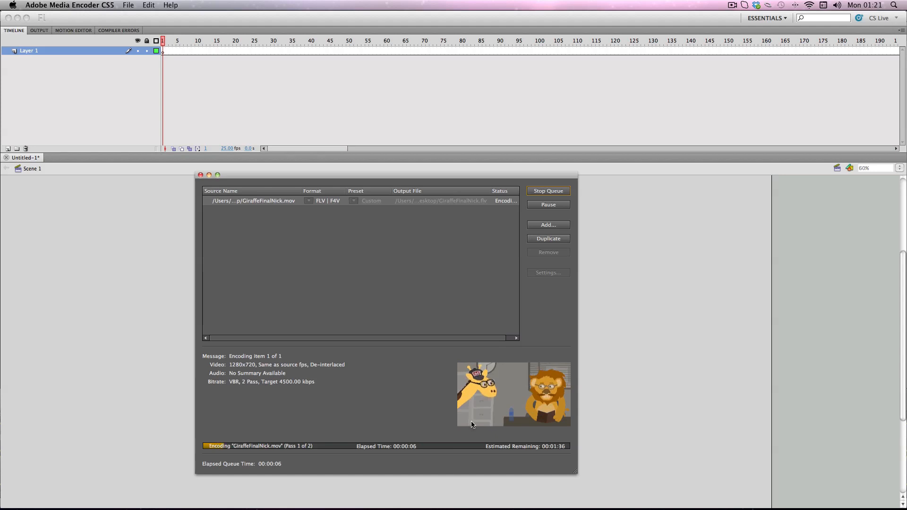
mouse_move(365, 407)
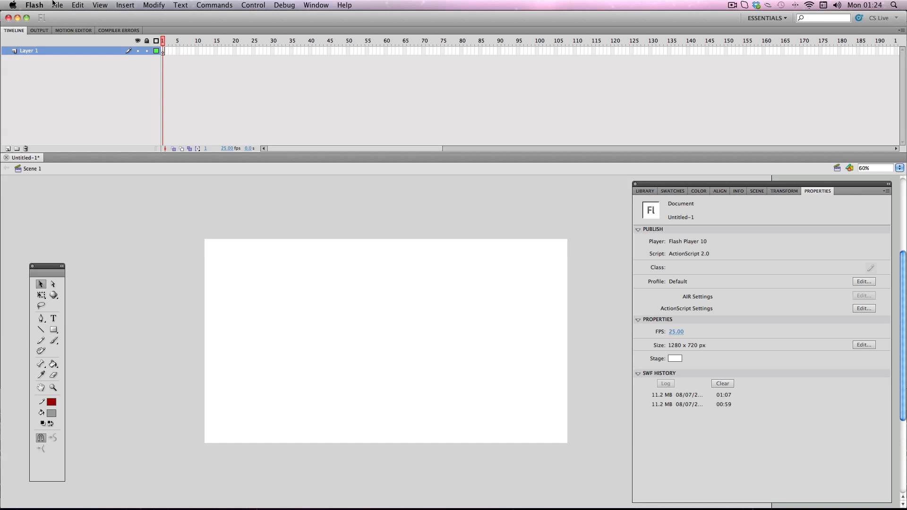
Start an import from the File menu, choosing GiraffeFinalNick.flv on the Desktop
click(57, 6)
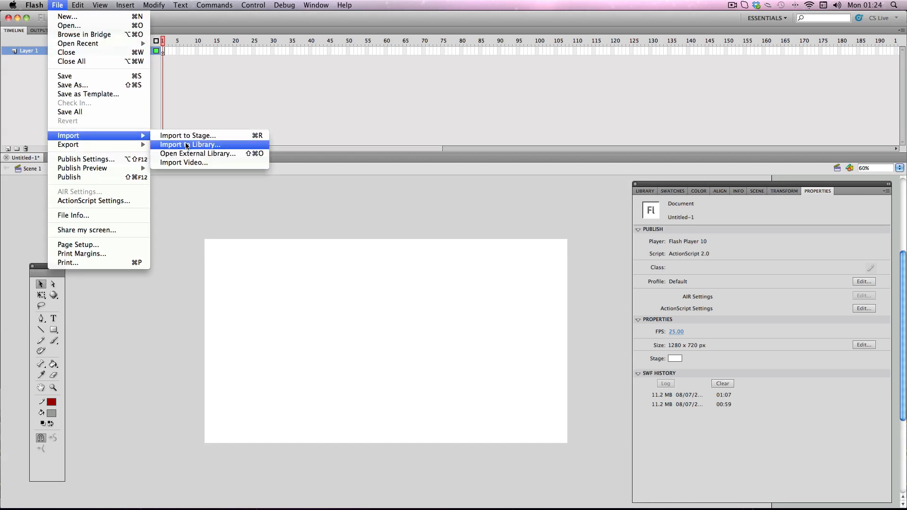
click(189, 144)
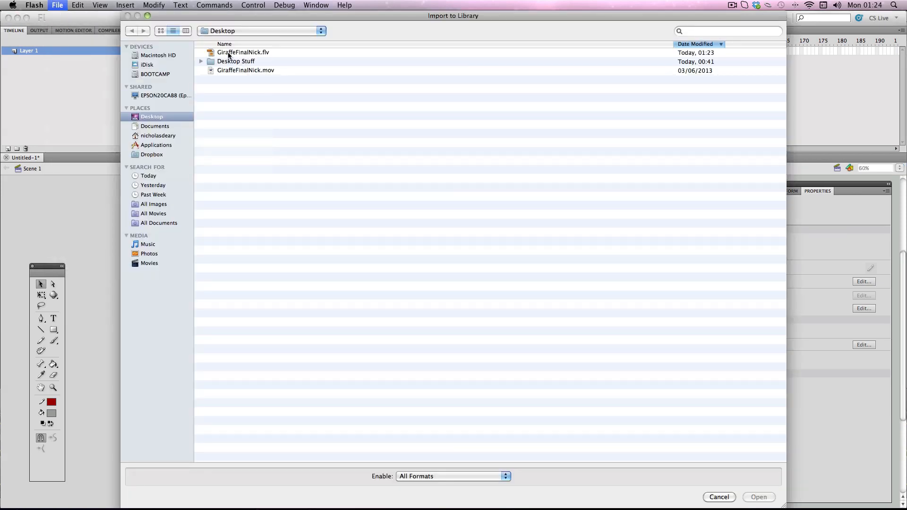
click(243, 52)
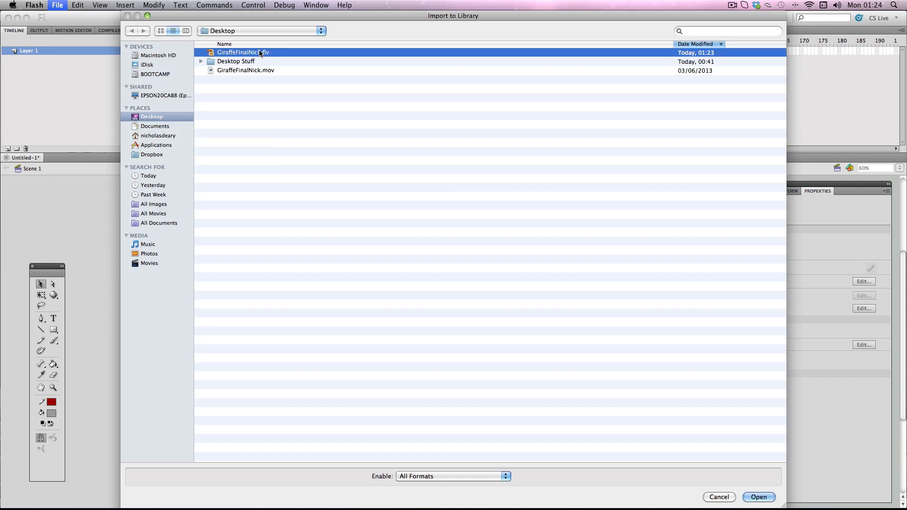
click(758, 497)
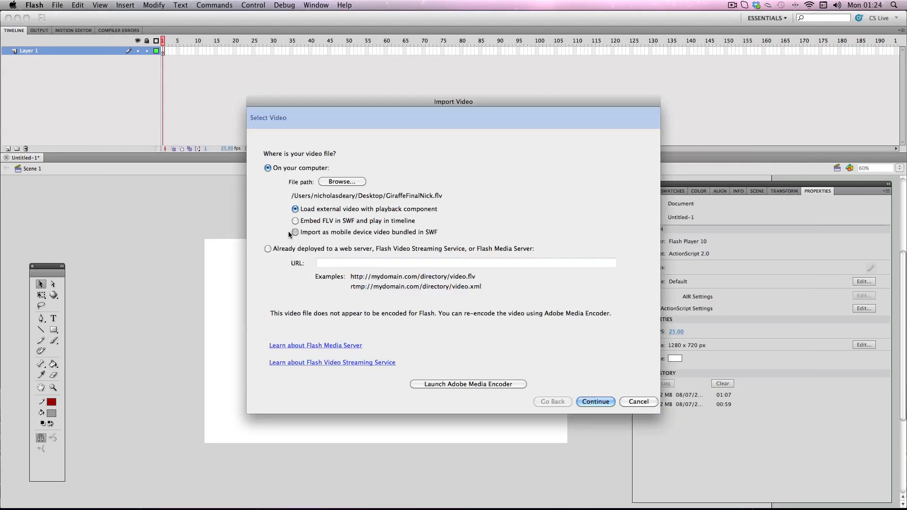
Choose 'Embed FLV in SWF and play in timeline' and continue to the embedding options
click(295, 221)
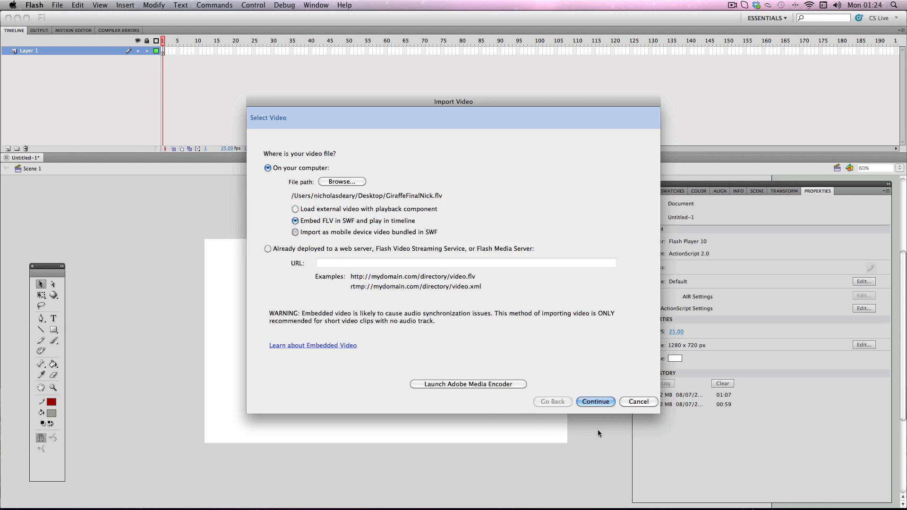
mouse_move(600, 405)
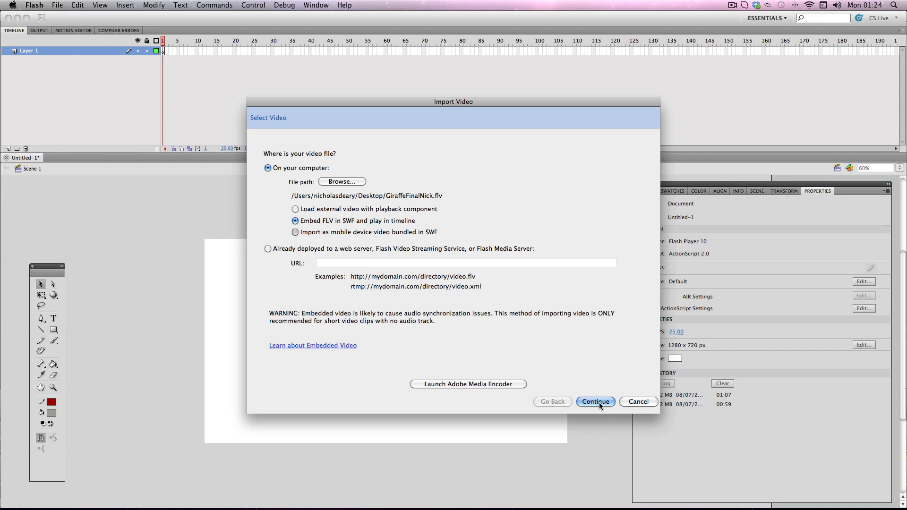
mouse_move(334, 317)
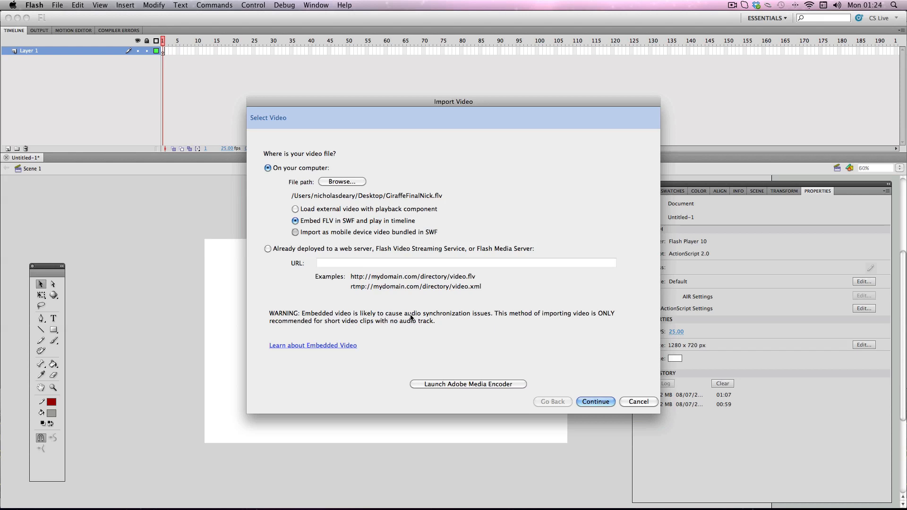
mouse_move(448, 317)
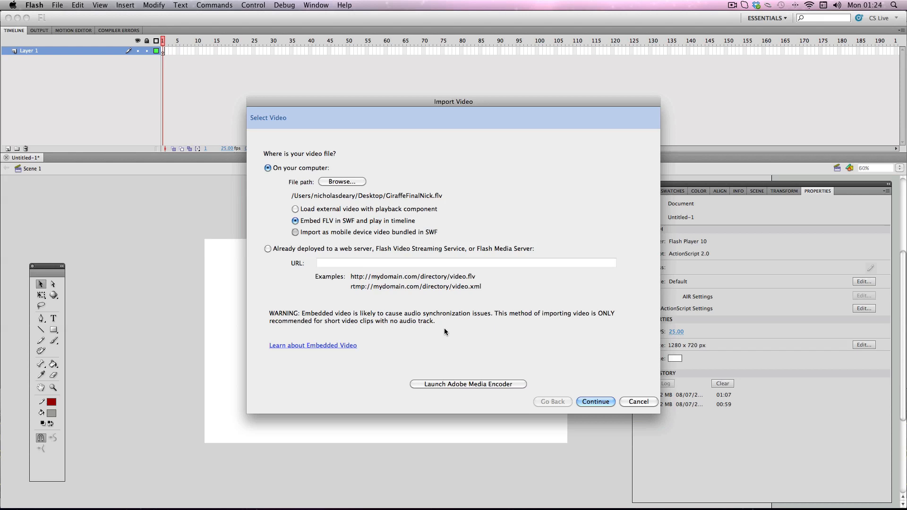
mouse_move(618, 442)
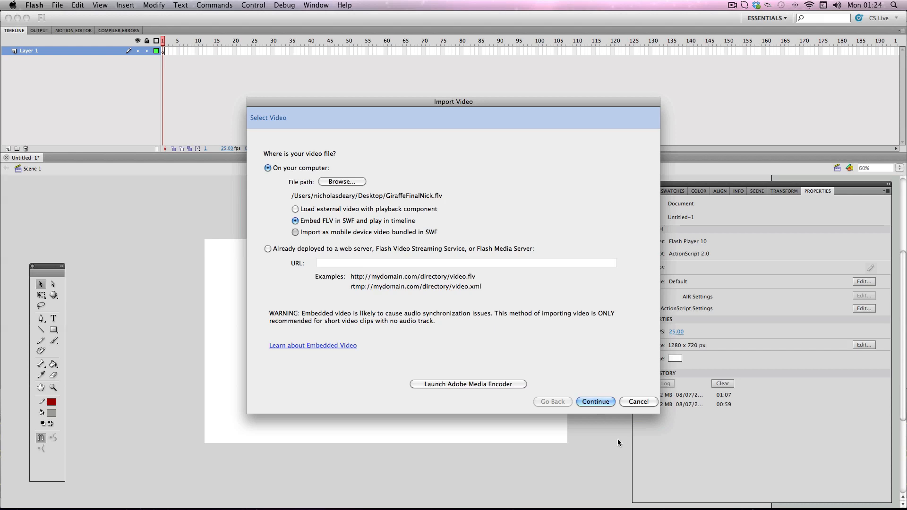
click(594, 402)
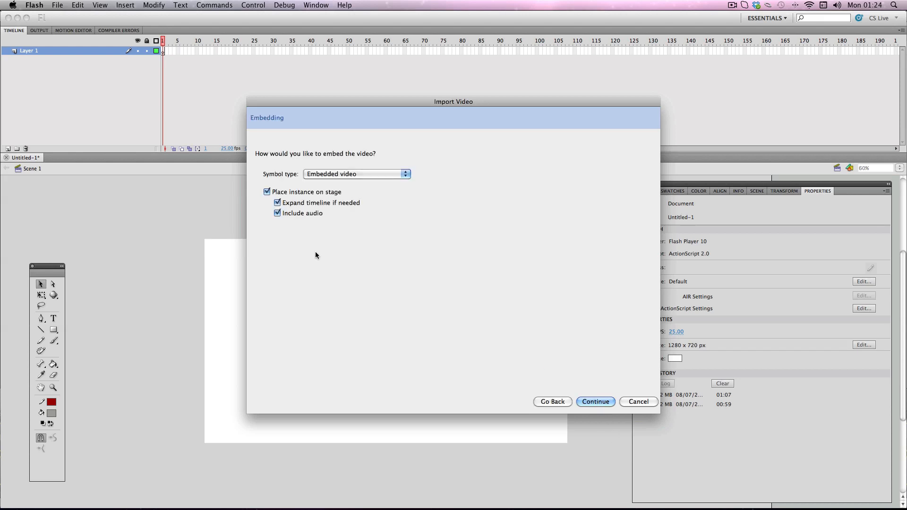
mouse_move(322, 169)
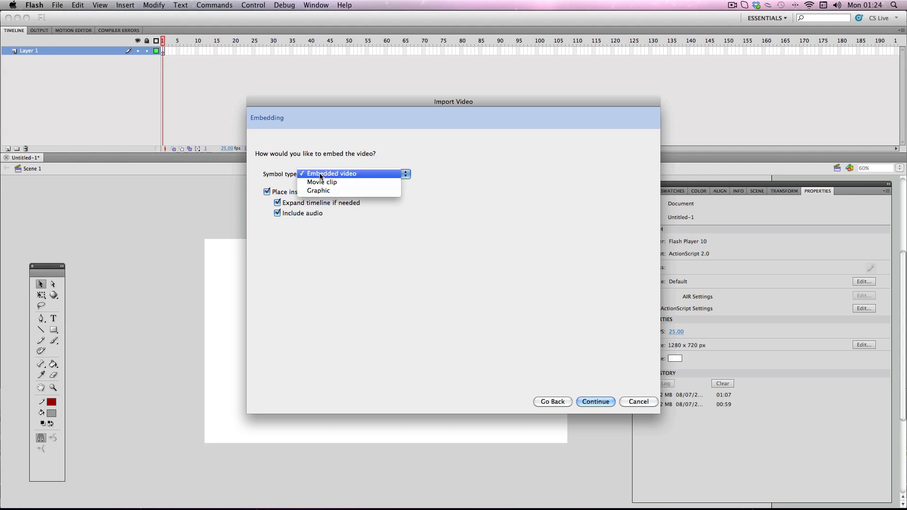
mouse_move(332, 174)
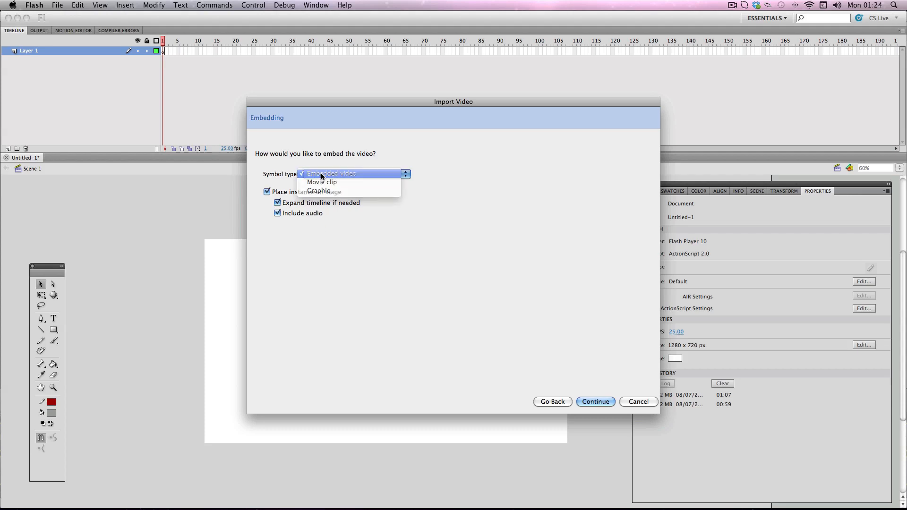
Keep 'Embedded video' on stage with expanded timeline, exclude audio, and finish the import
click(331, 173)
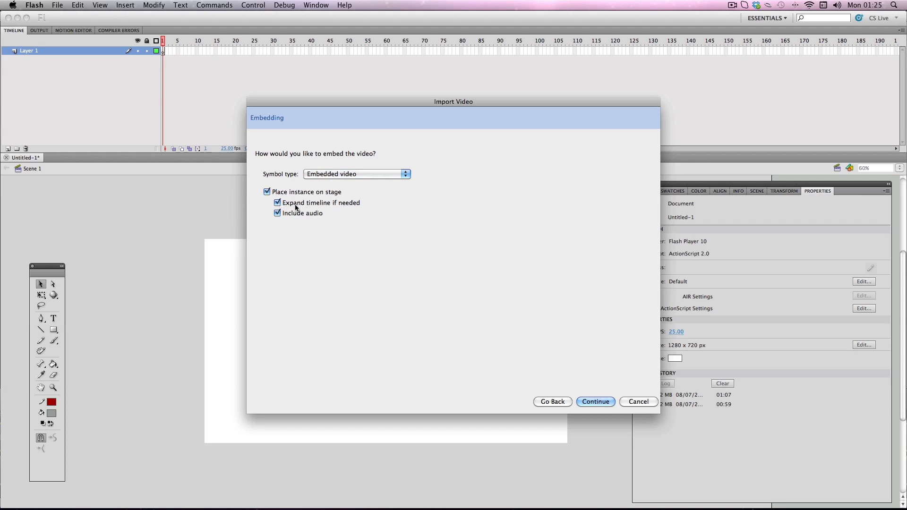
mouse_move(348, 206)
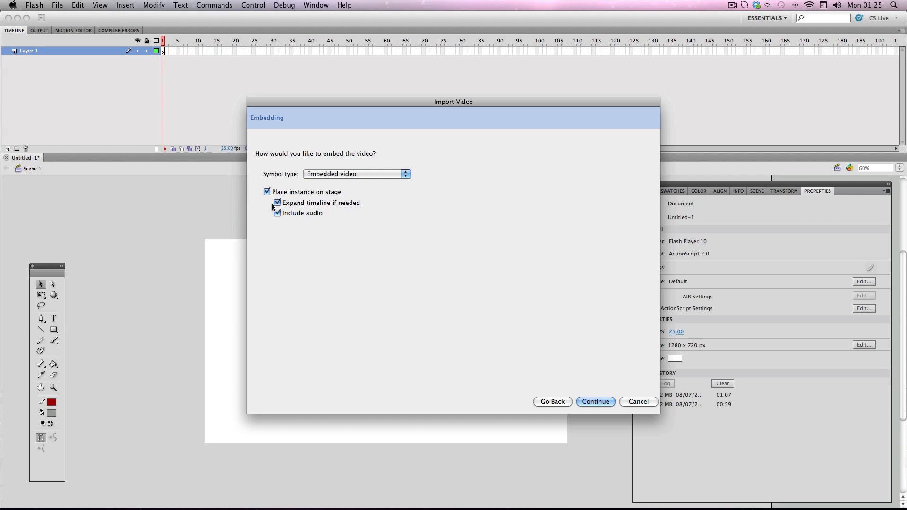
click(277, 213)
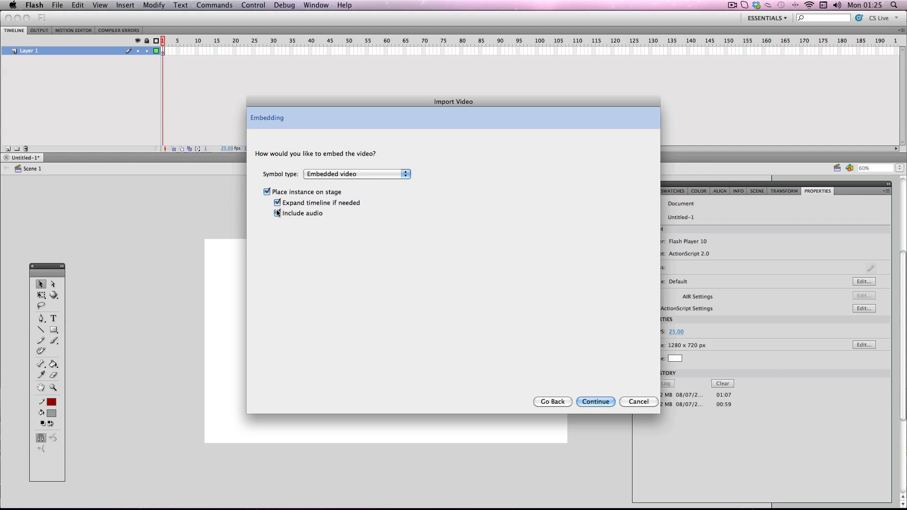
click(278, 213)
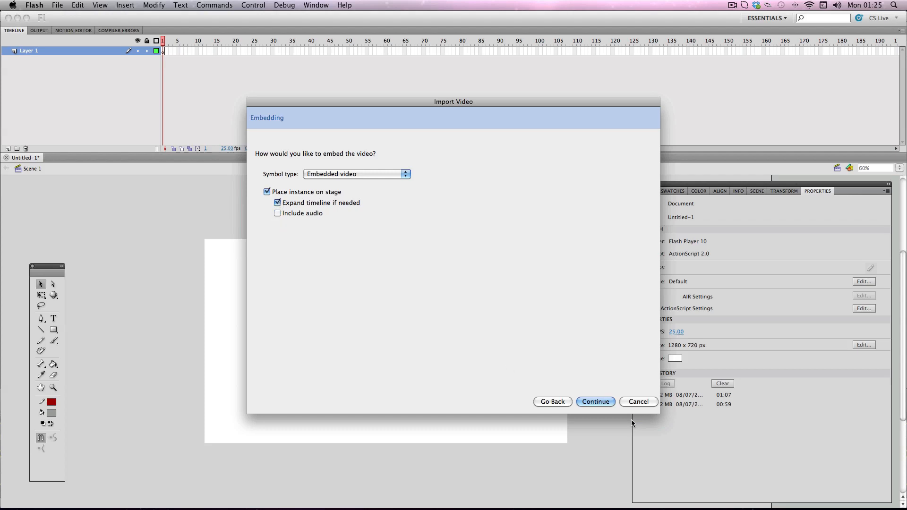
click(595, 401)
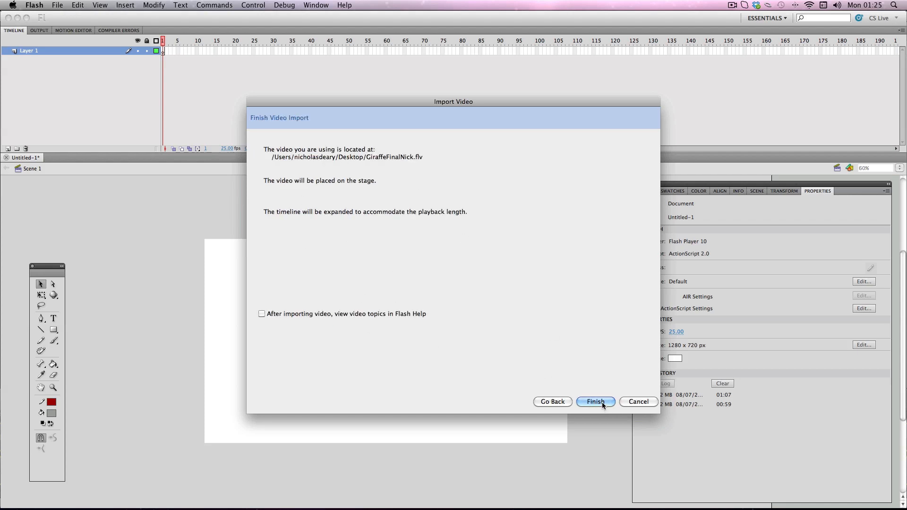
click(595, 401)
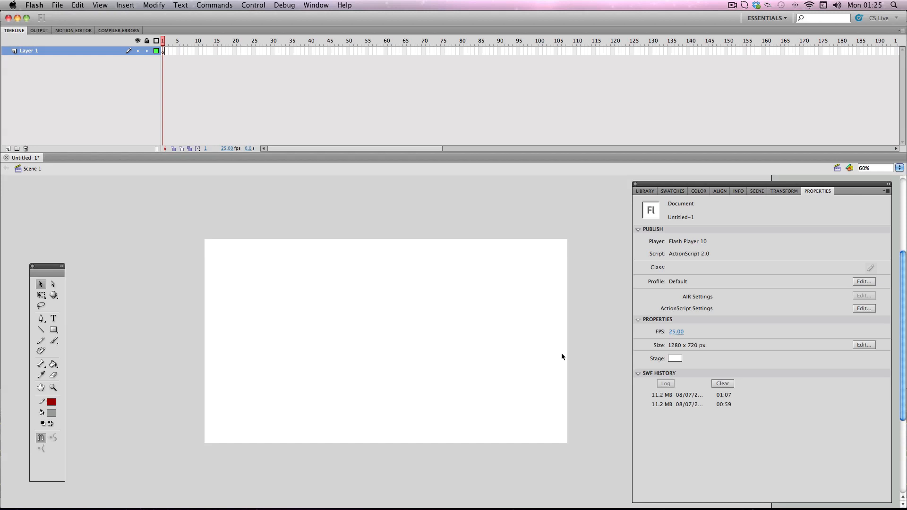
Place GiraffeFinalNick.flv from the Library onto the stage, inserting the 821 frames it needs
click(643, 191)
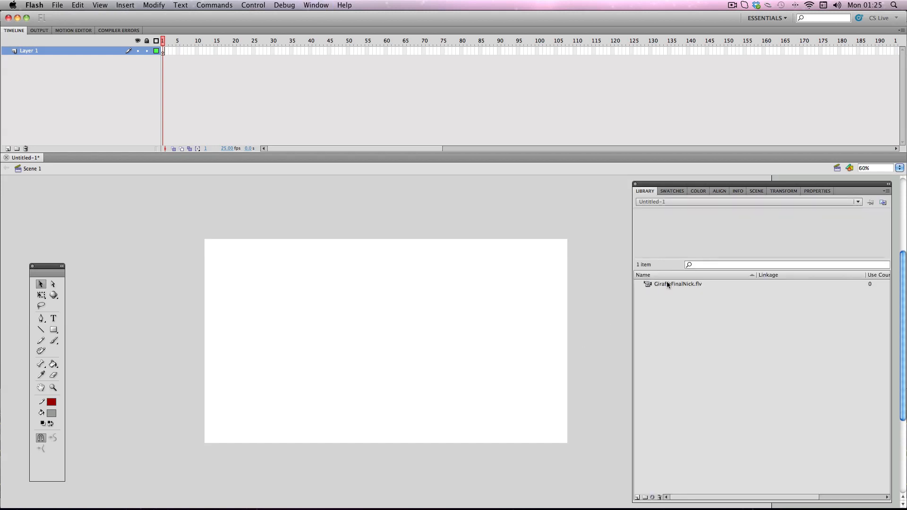
click(677, 283)
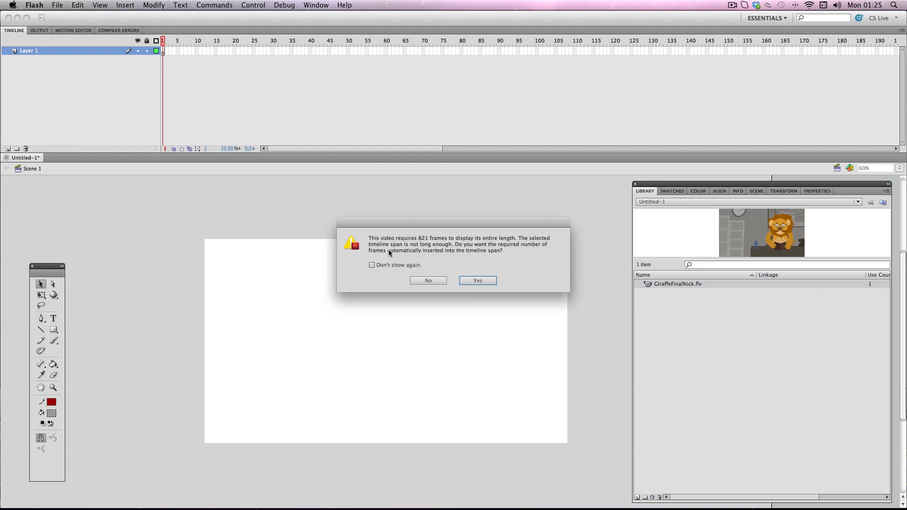
mouse_move(420, 243)
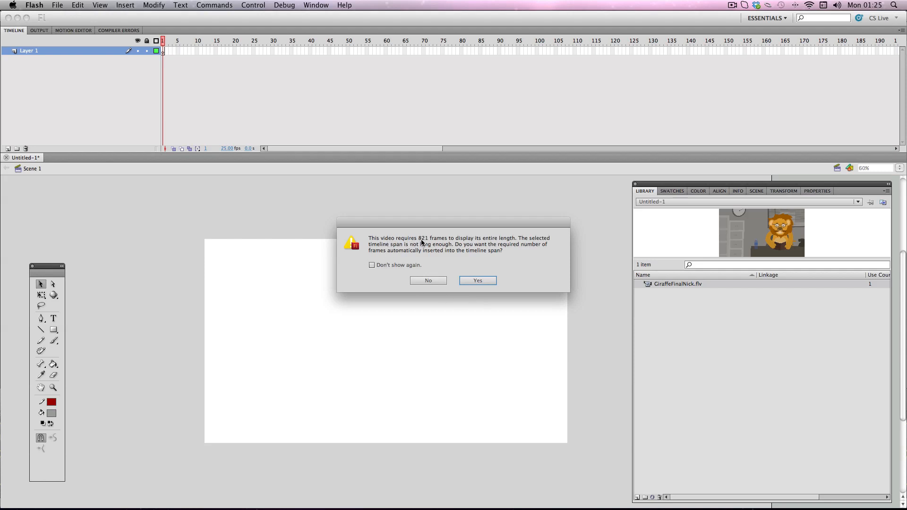
mouse_move(435, 242)
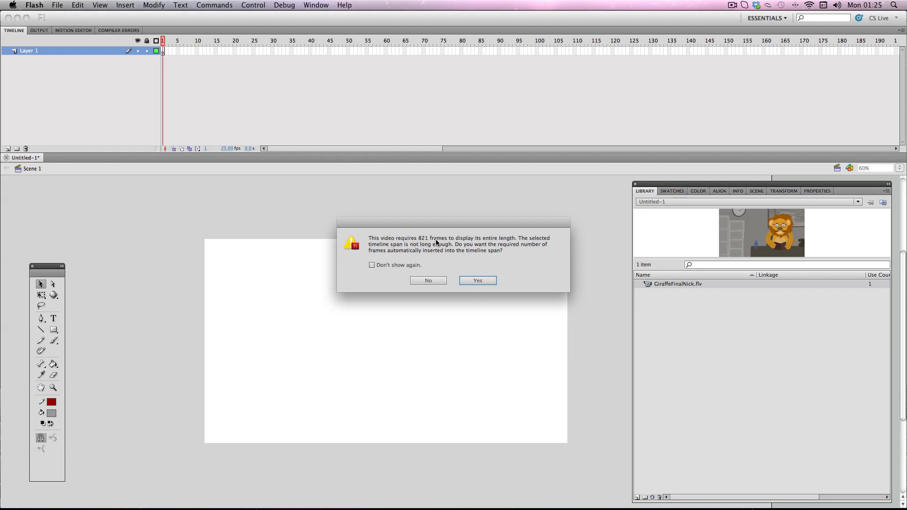
mouse_move(476, 269)
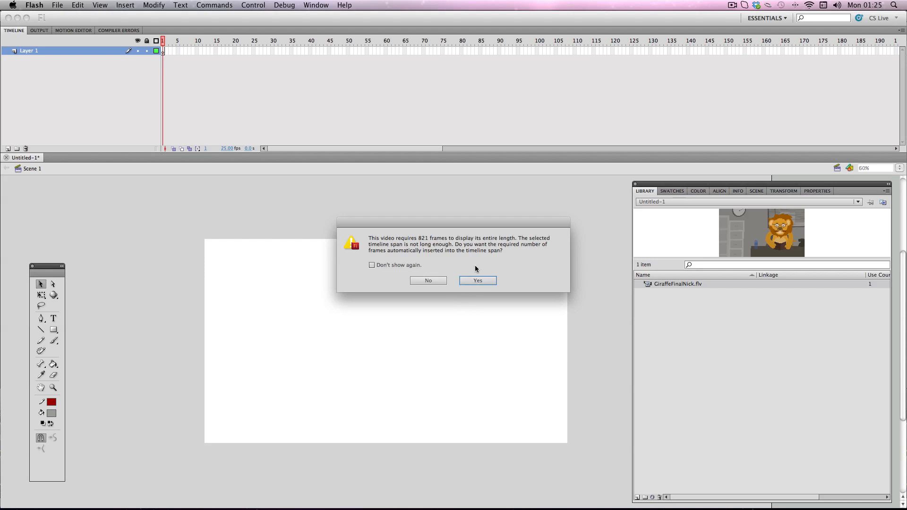
click(476, 280)
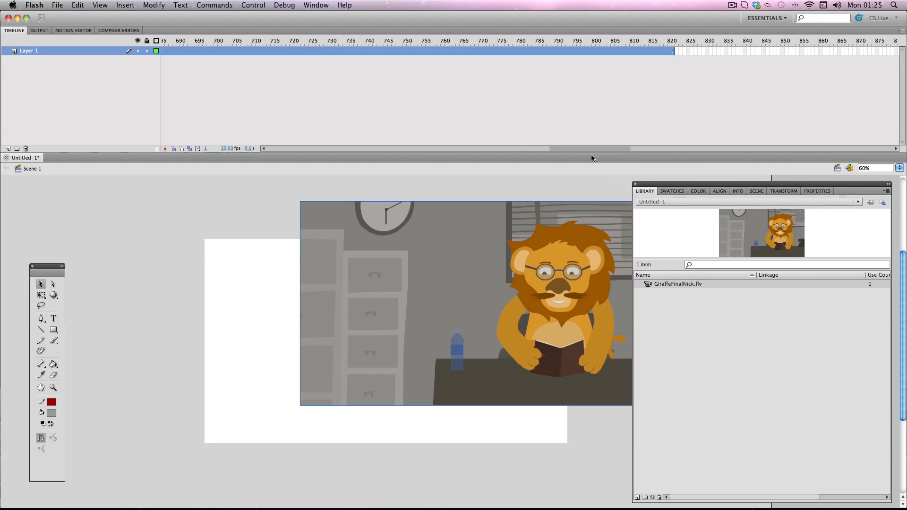
Bring up the Align panel to line the video up with the stage
scroll(left, 3)
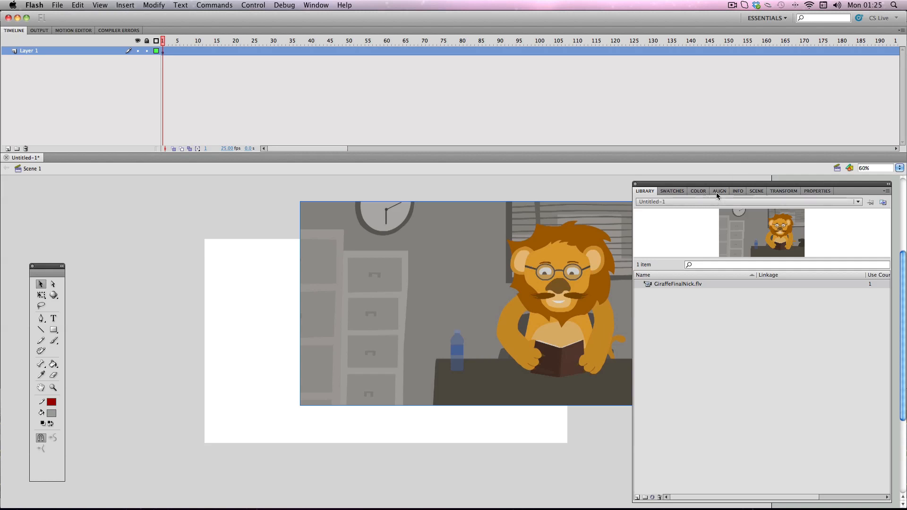
click(719, 191)
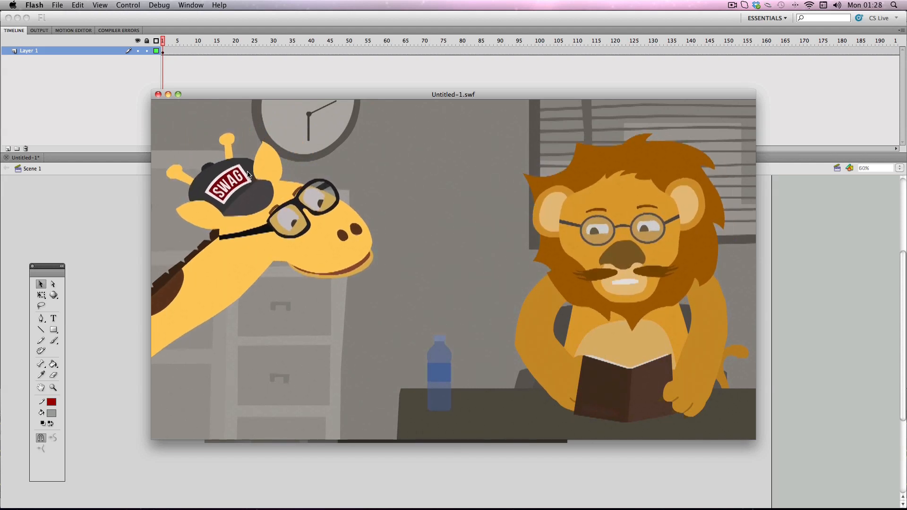
Close the Untitled-1.swf test window, returning to the authoring stage
click(159, 95)
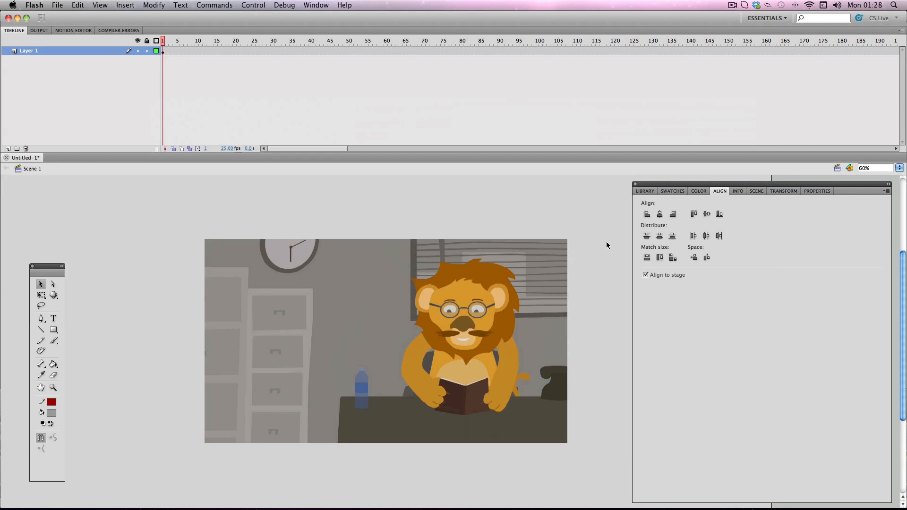
mouse_move(591, 240)
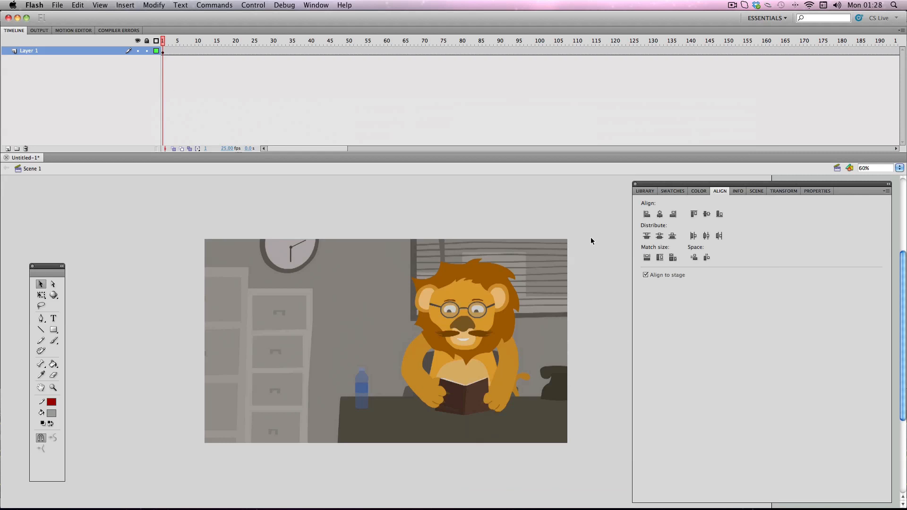
mouse_move(504, 508)
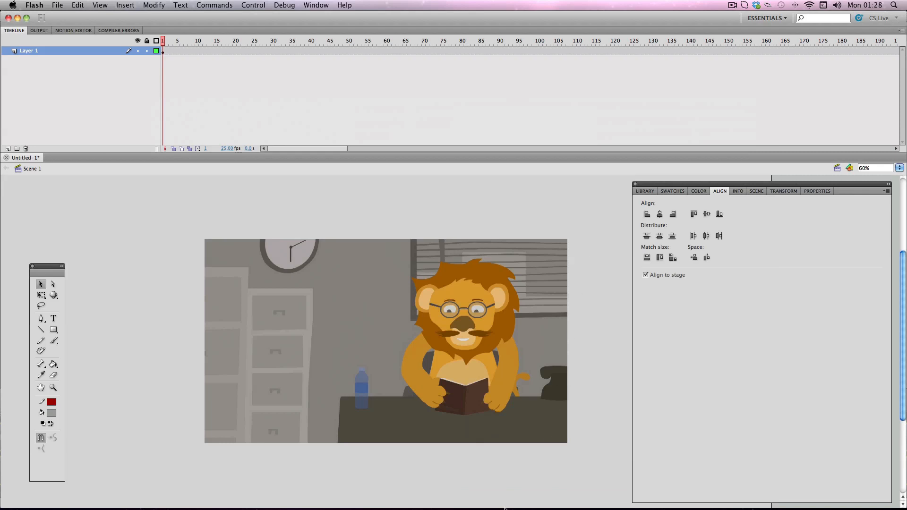
mouse_move(481, 496)
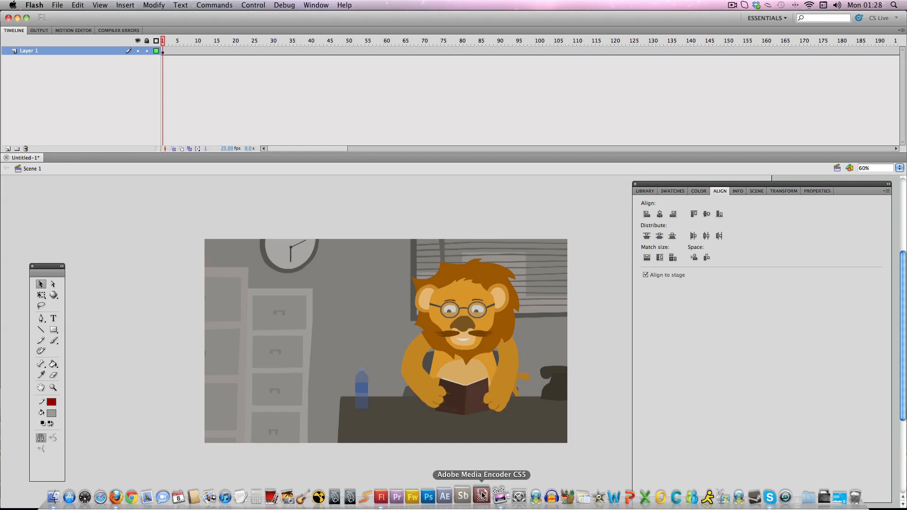
mouse_move(603, 316)
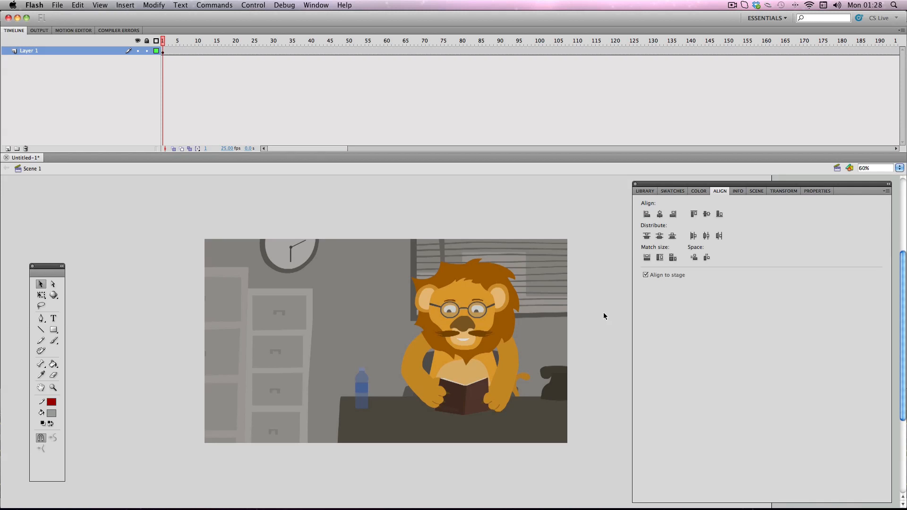
mouse_move(600, 315)
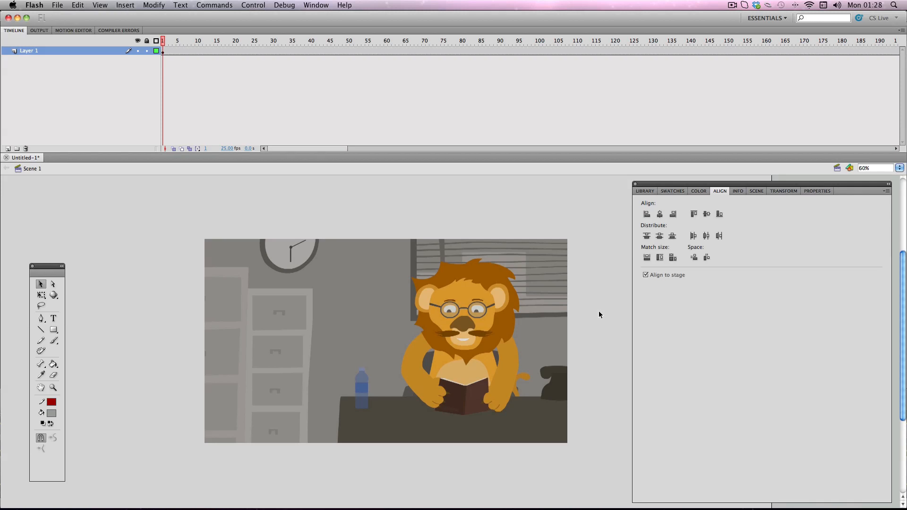
mouse_move(62, 5)
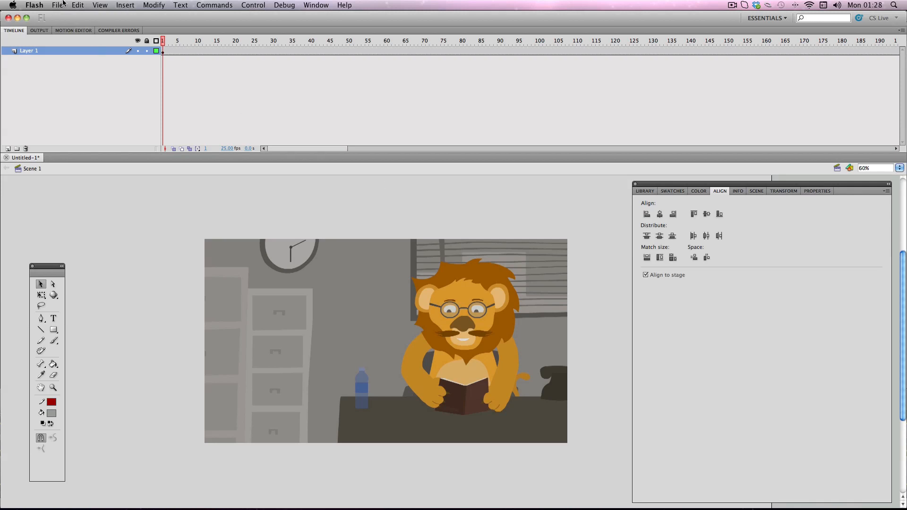